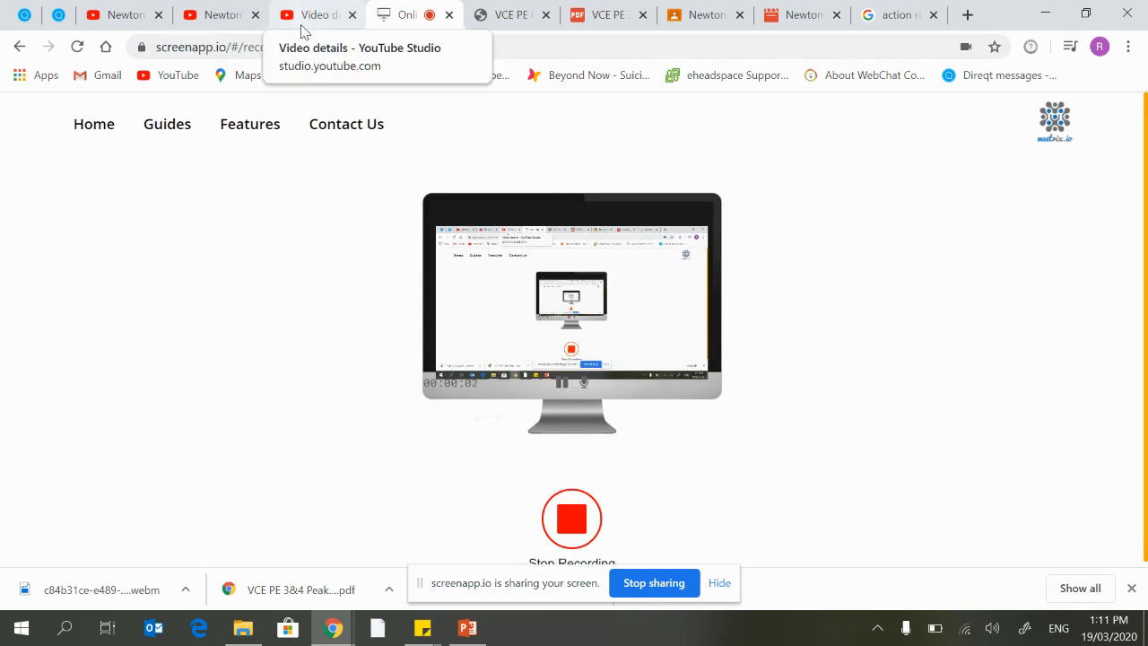
Bring up slide 42, Newton's Third Law of Motion, and deselect its bullet text box.
left_click(215, 14)
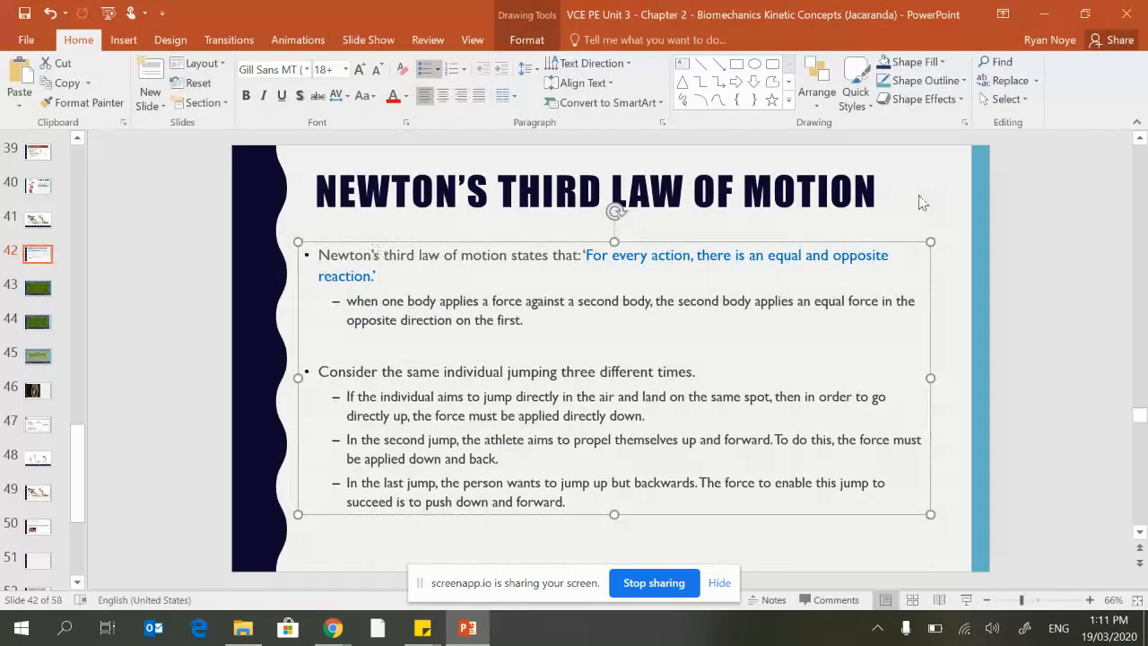
left_click(623, 305)
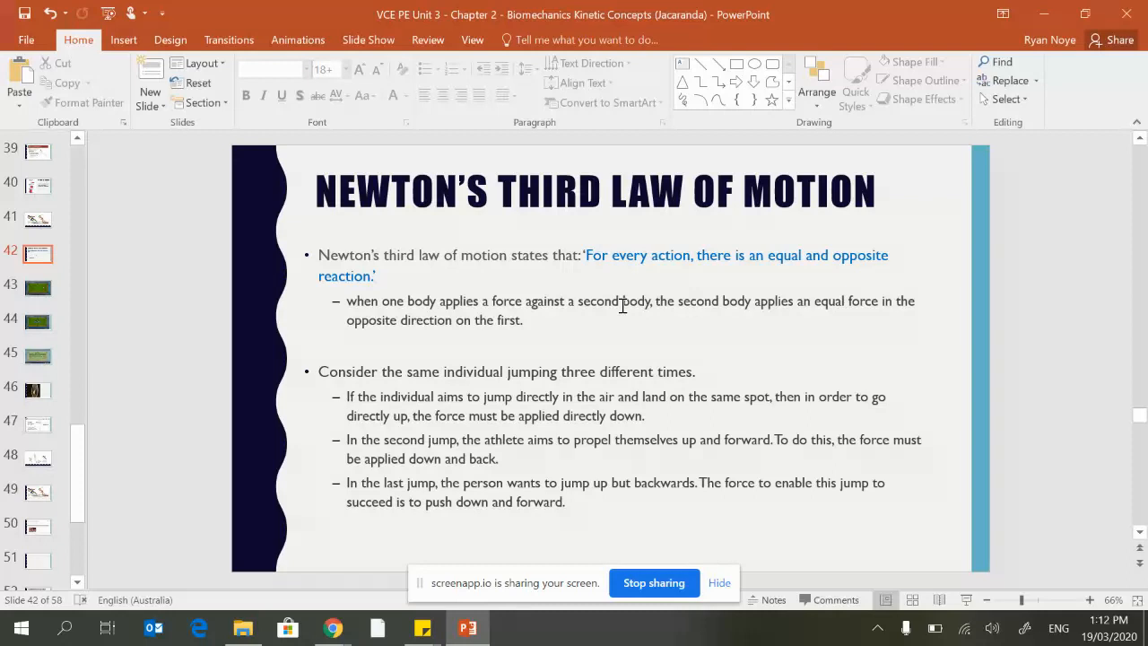
mouse_move(76, 195)
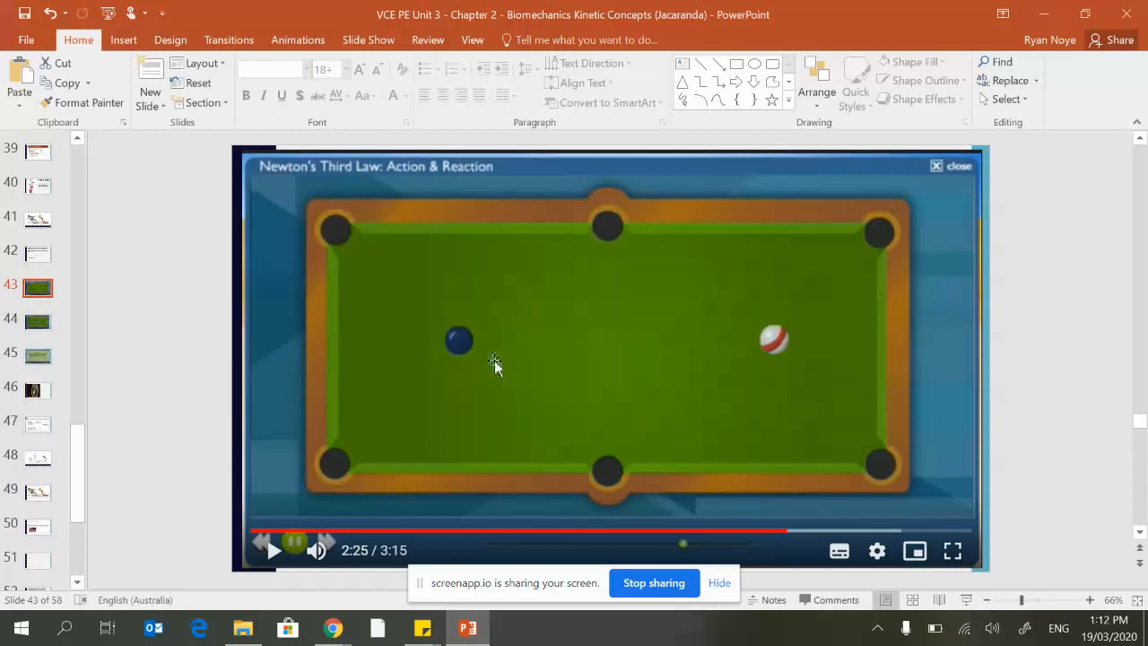
mouse_move(1040, 308)
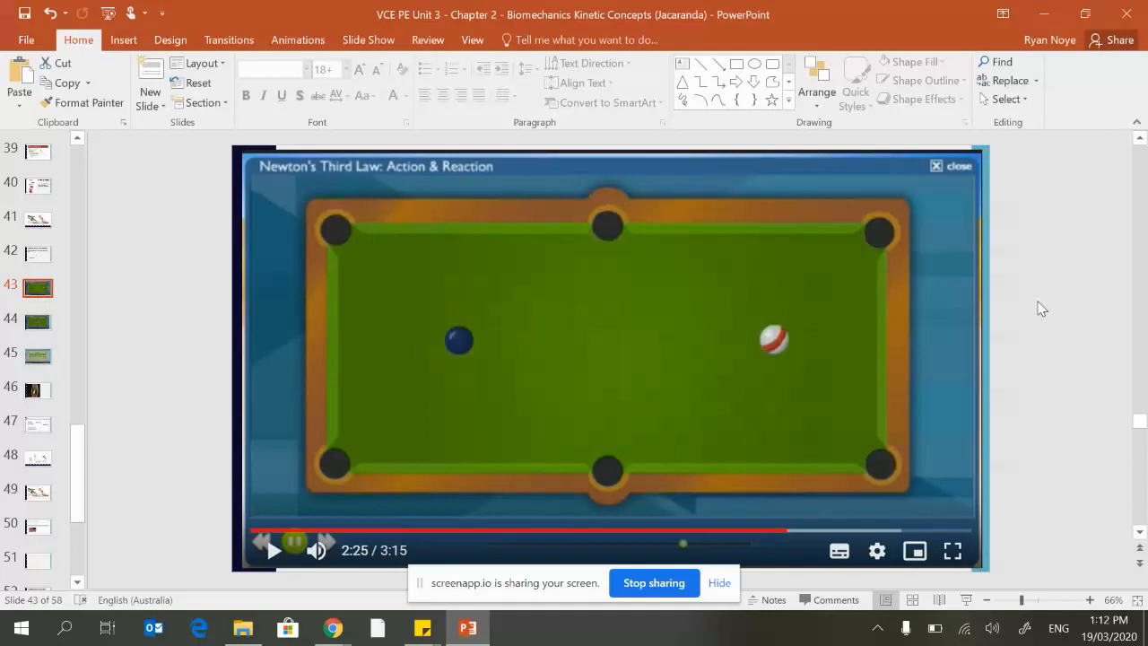
mouse_move(358, 343)
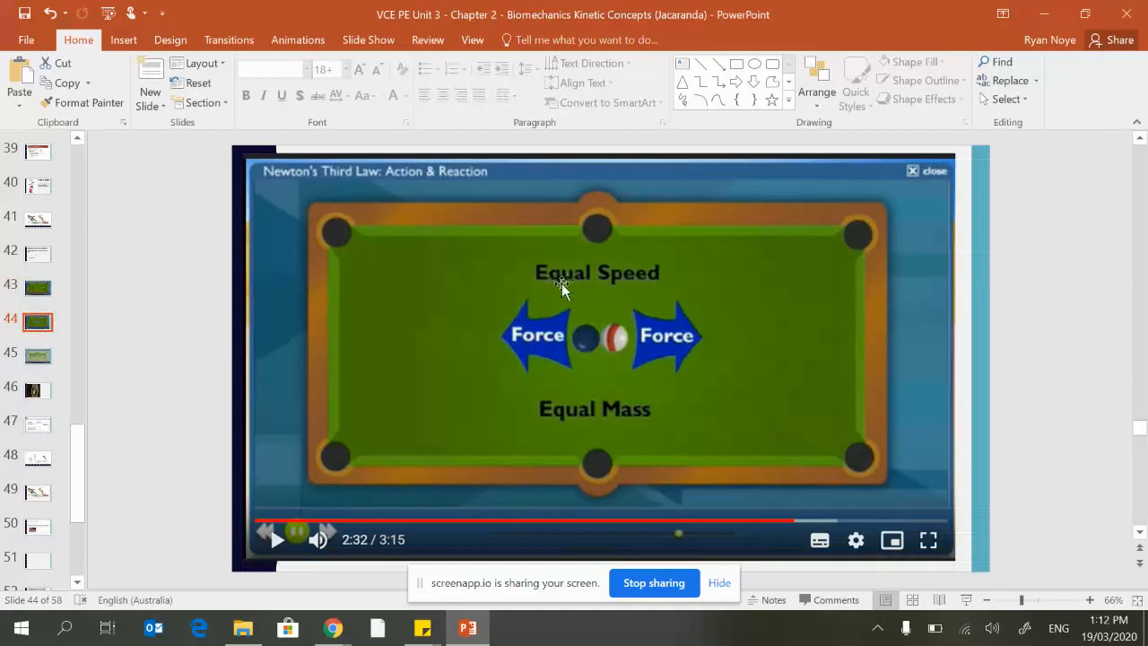
mouse_move(563, 340)
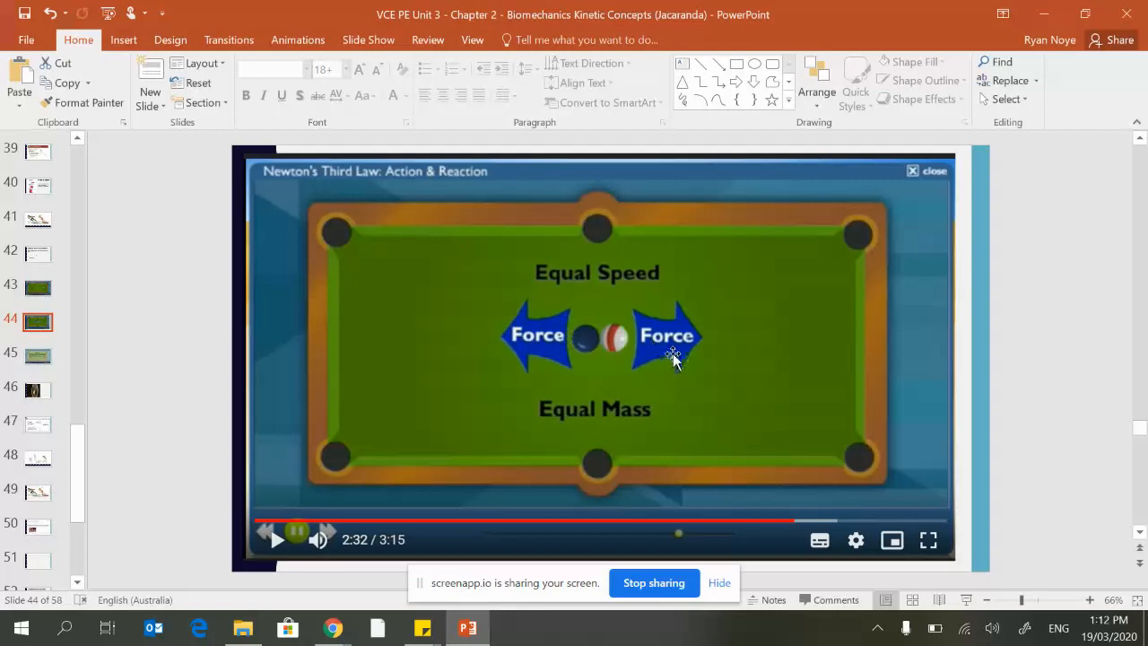
mouse_move(621, 345)
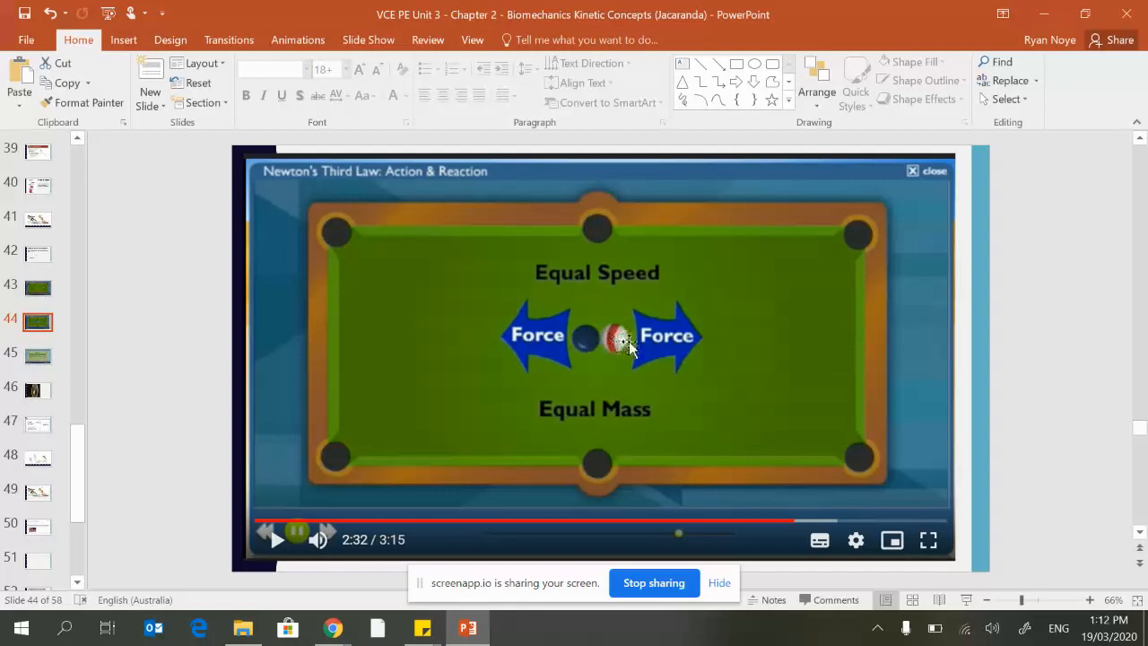
mouse_move(91, 370)
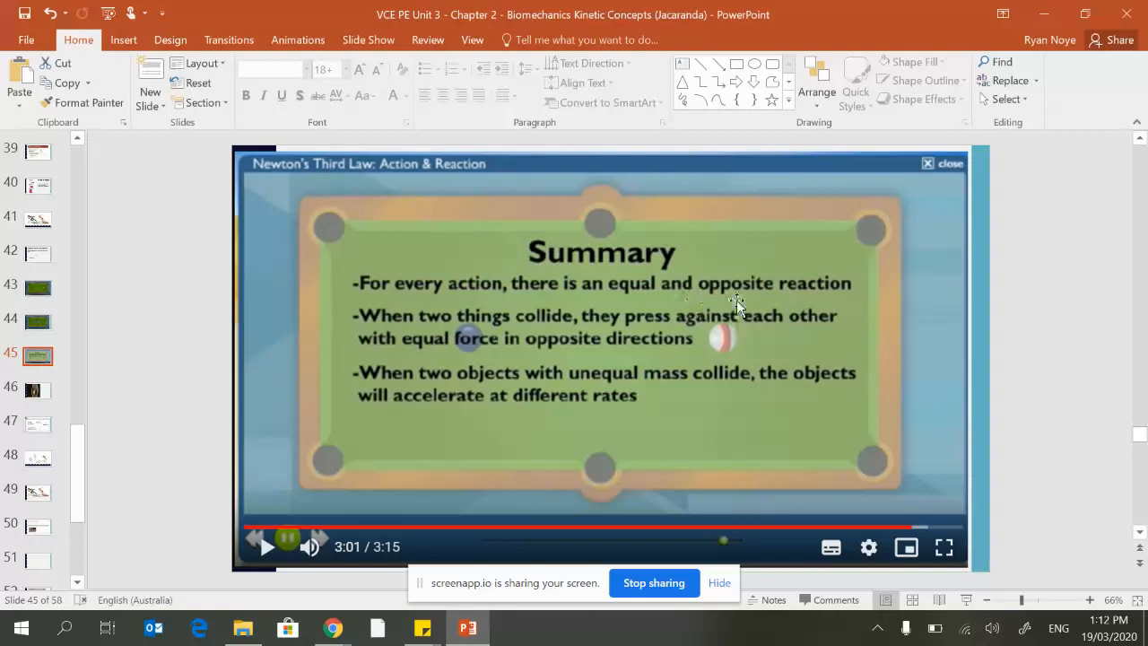
mouse_move(944, 290)
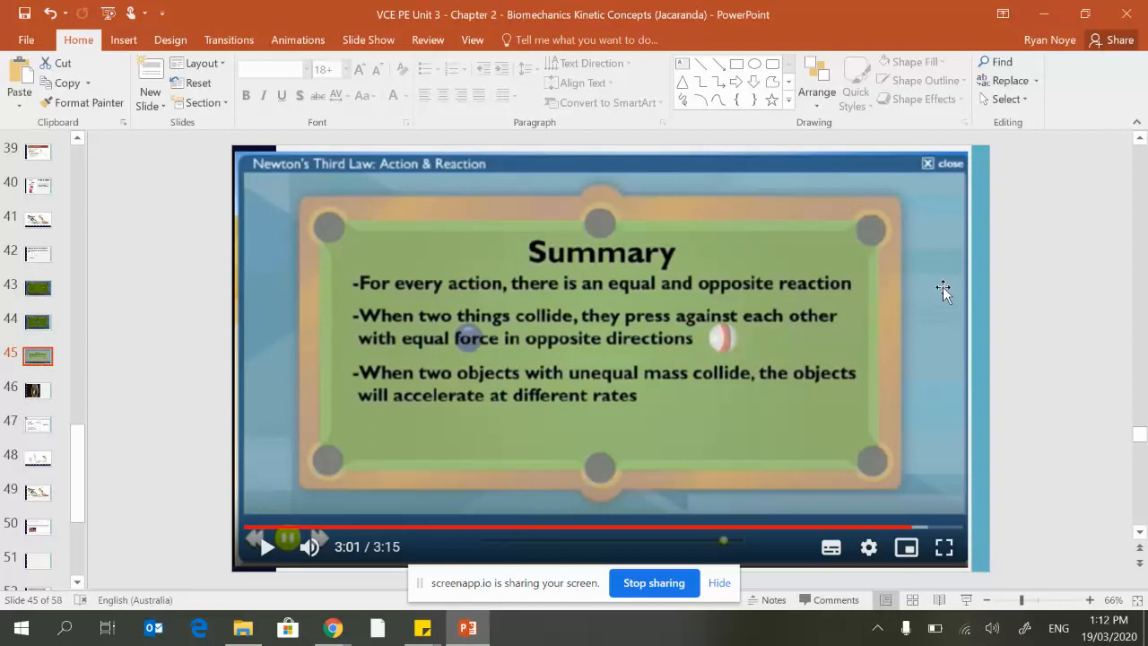
mouse_move(76, 394)
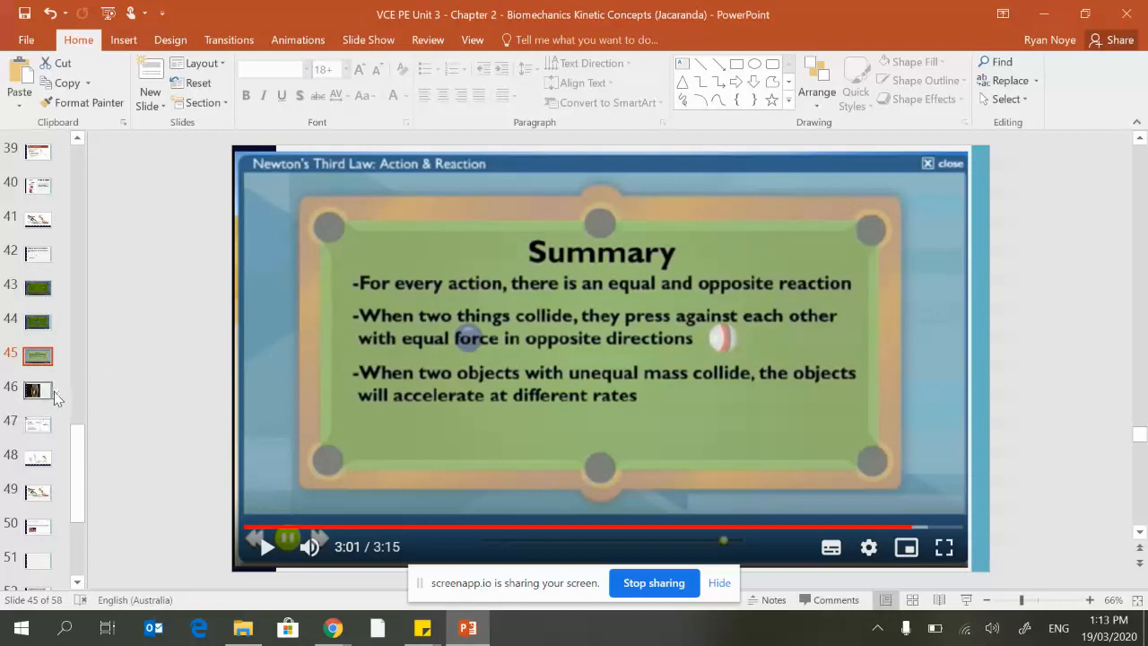
mouse_move(79, 393)
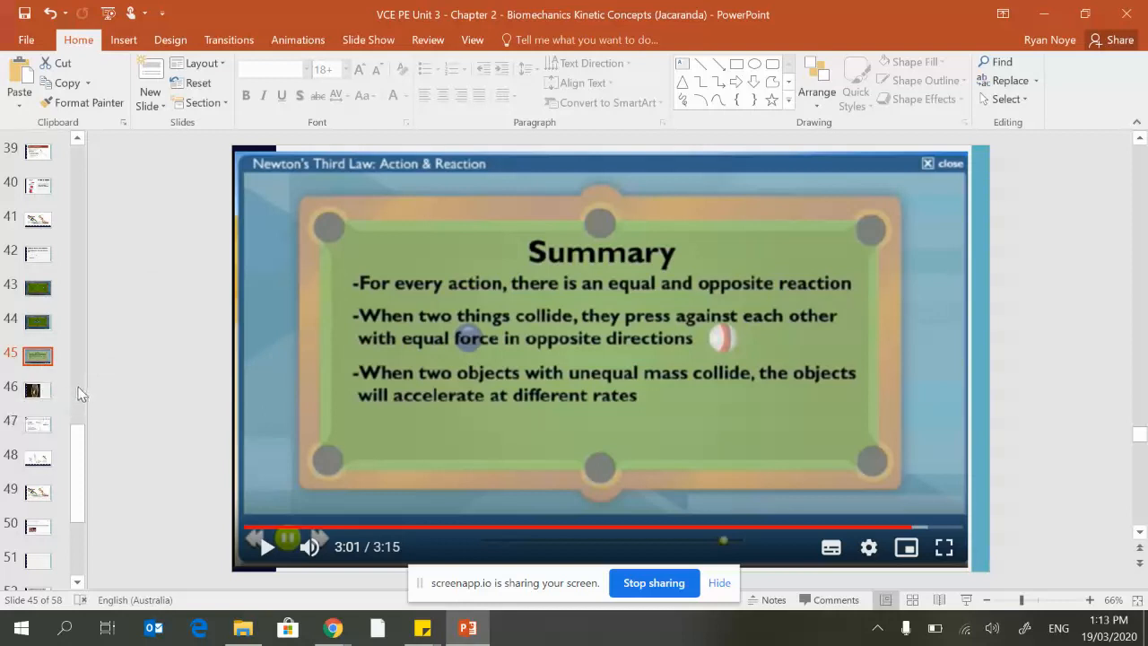
mouse_move(157, 330)
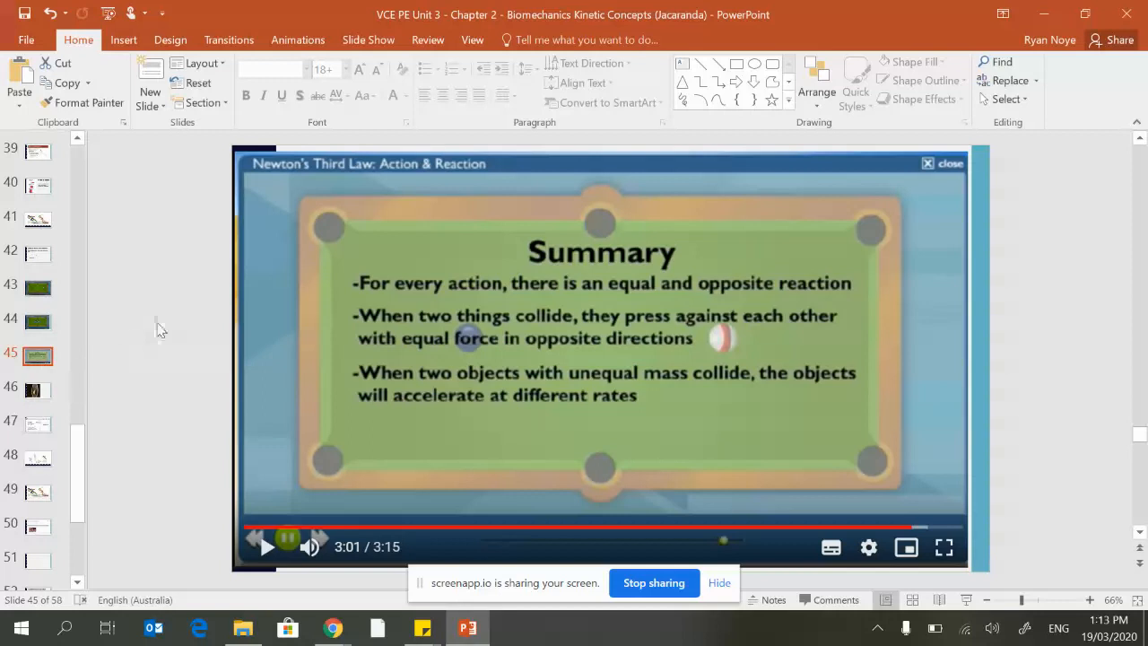
mouse_move(195, 320)
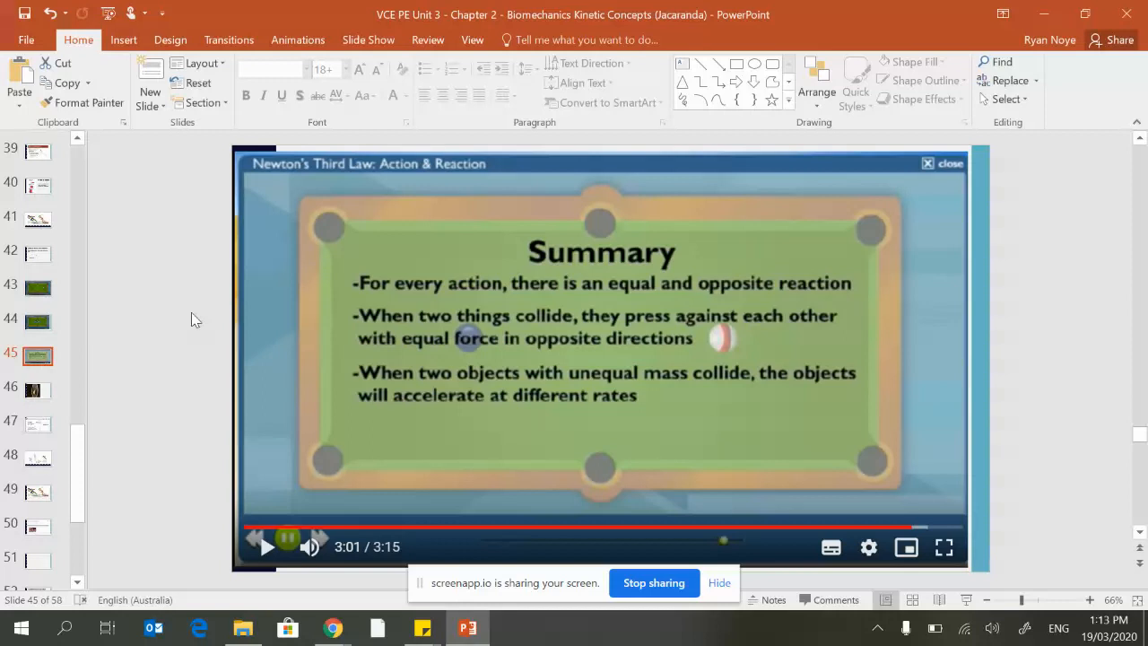
mouse_move(30, 406)
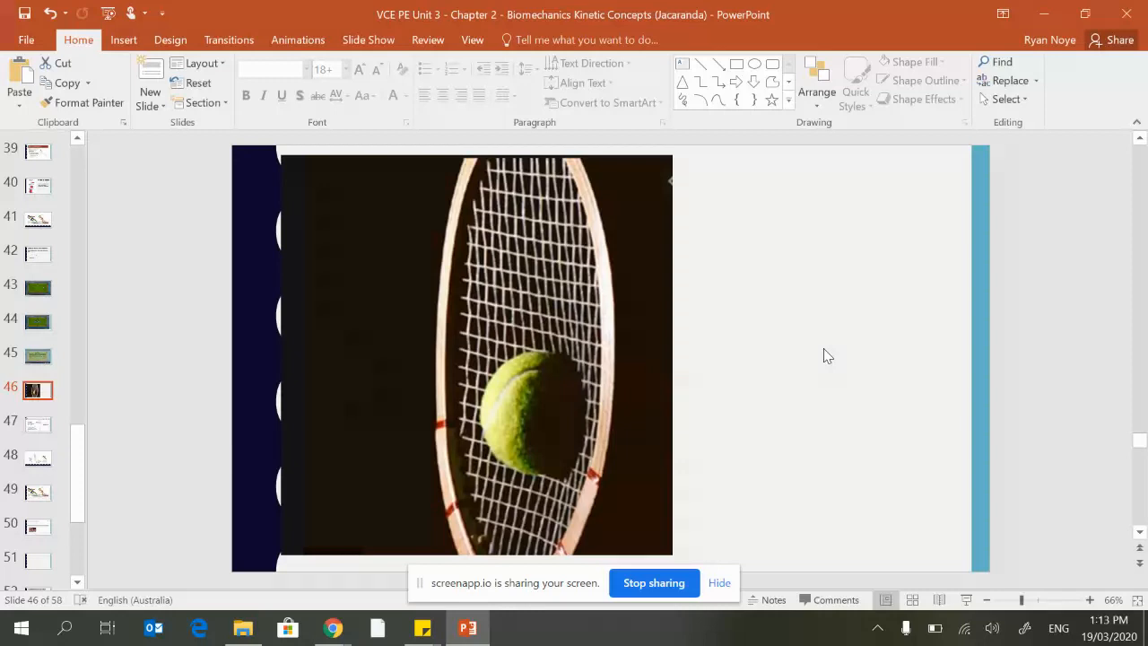
mouse_move(587, 396)
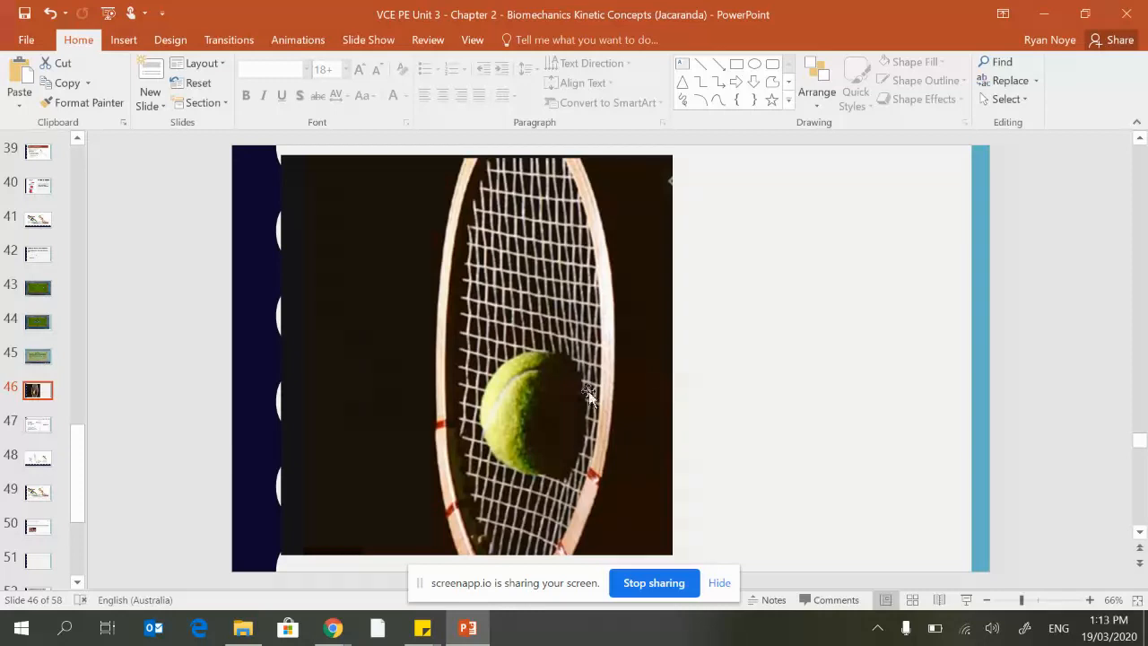
mouse_move(659, 402)
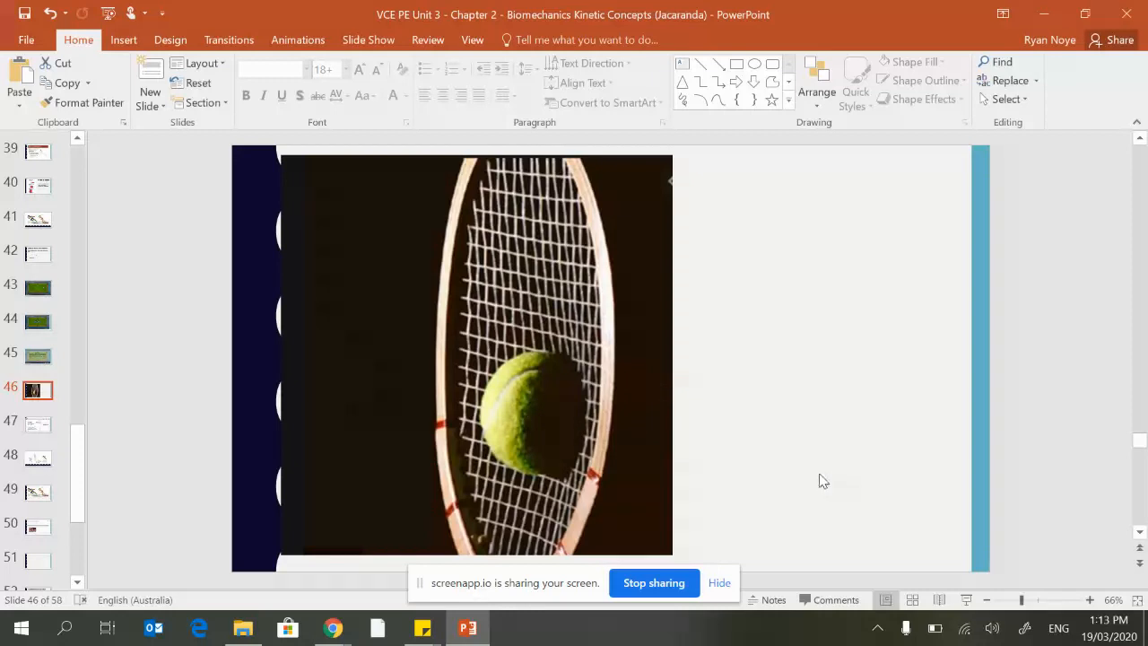
mouse_move(511, 430)
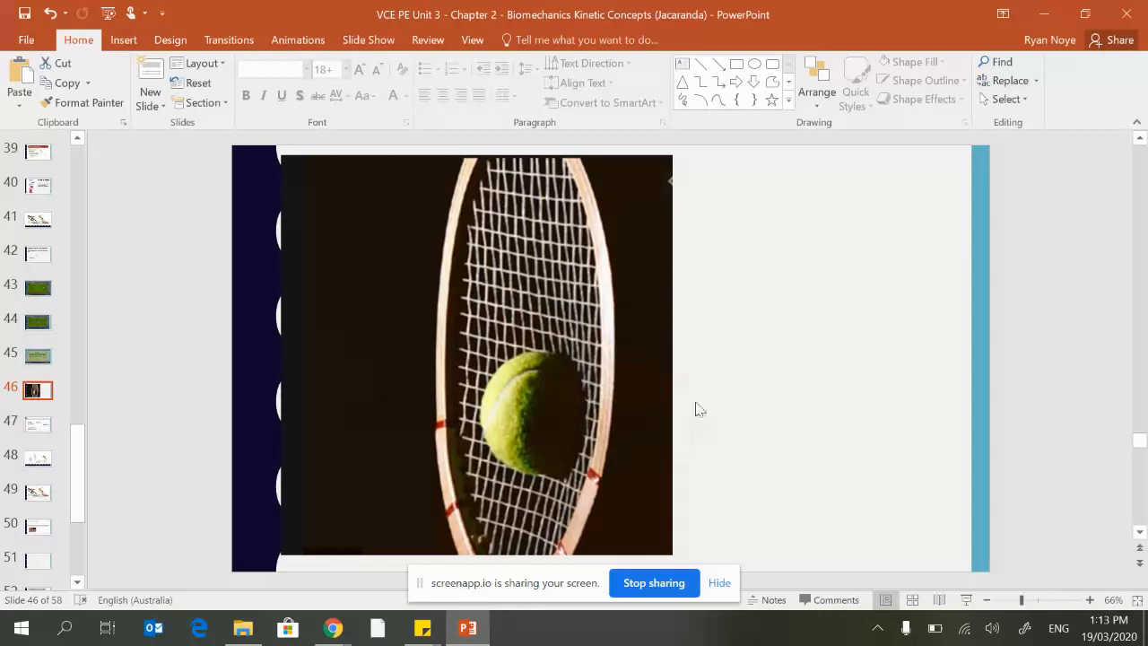
mouse_move(548, 418)
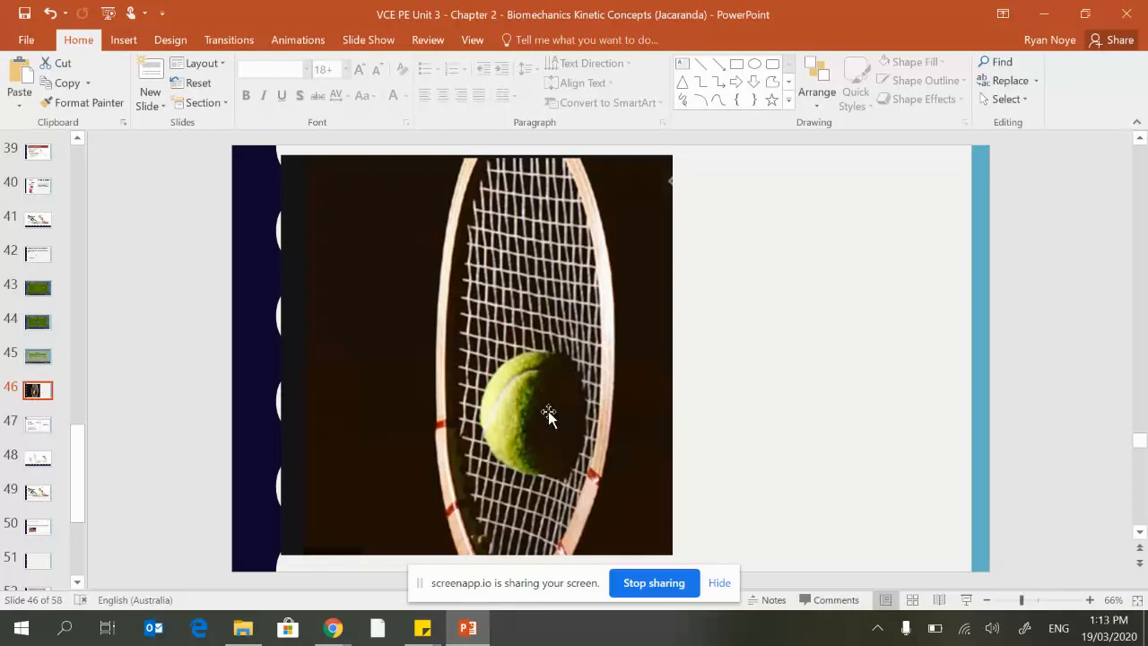
Select slide 46, the photo of a tennis ball hitting racquet strings.
left_click(547, 417)
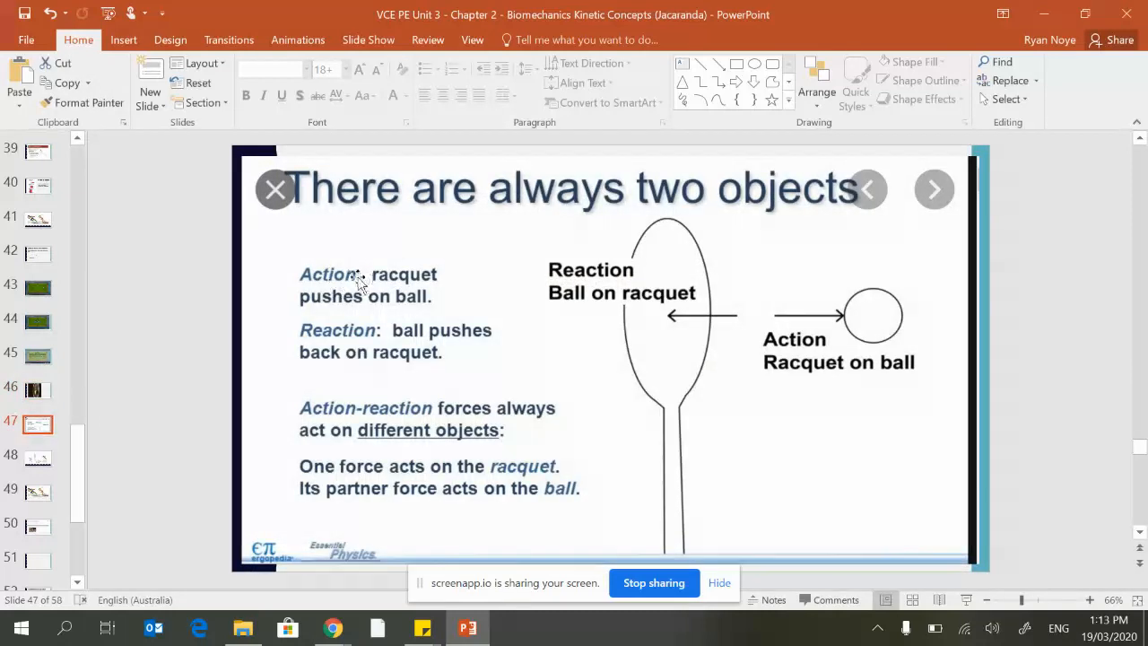
mouse_move(457, 301)
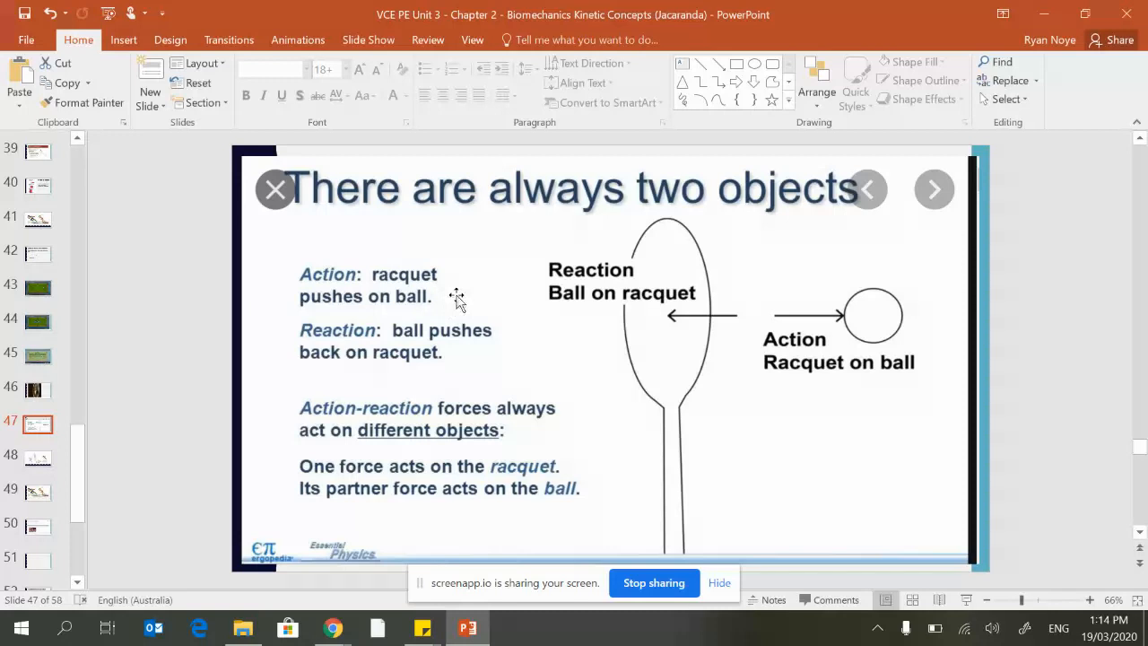
mouse_move(434, 366)
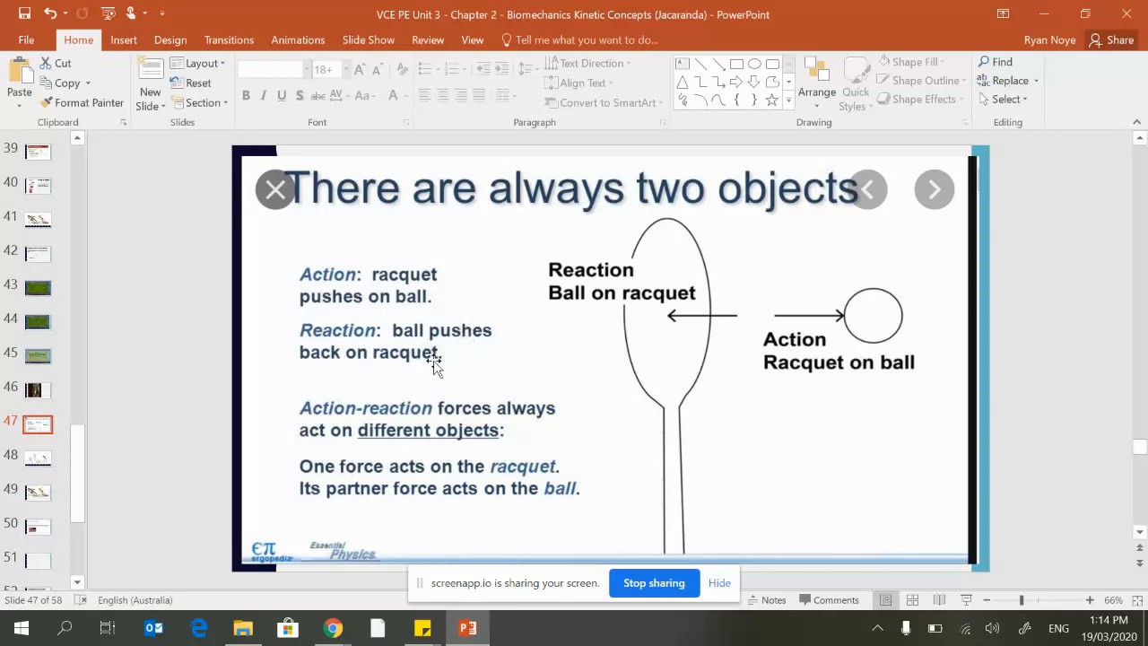
mouse_move(384, 484)
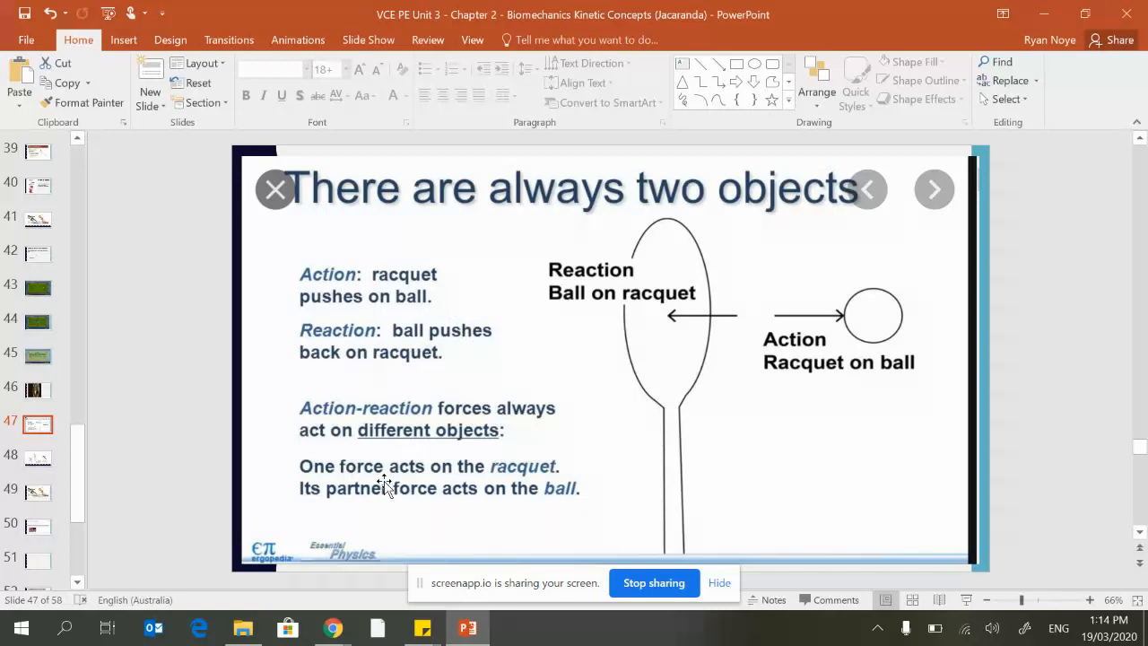
mouse_move(394, 475)
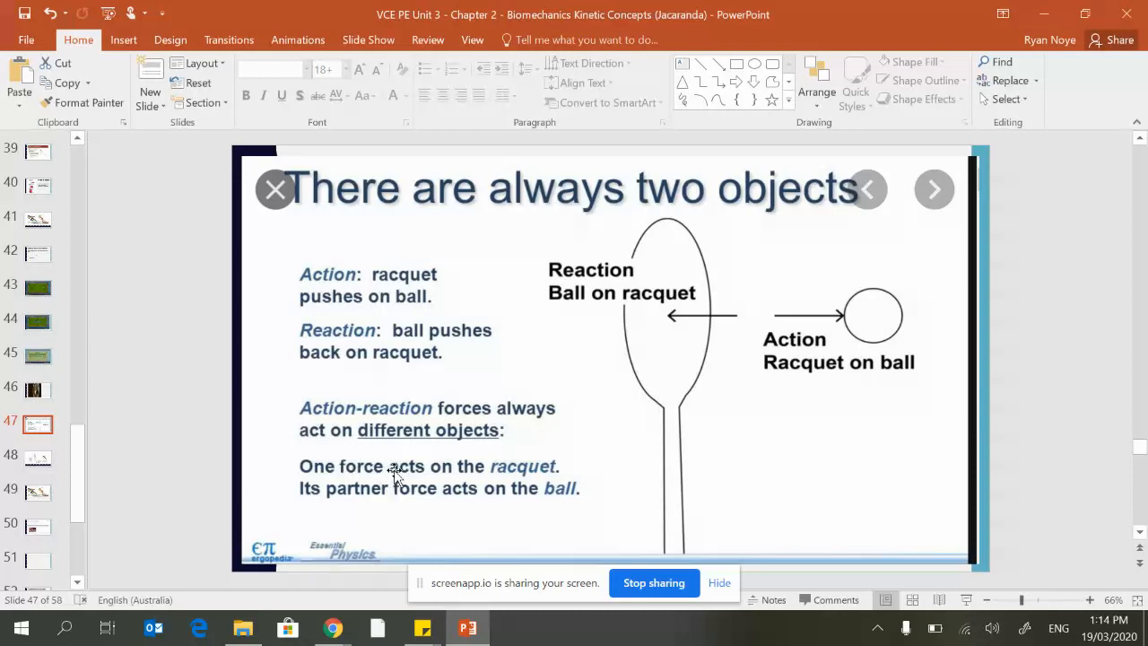
mouse_move(746, 456)
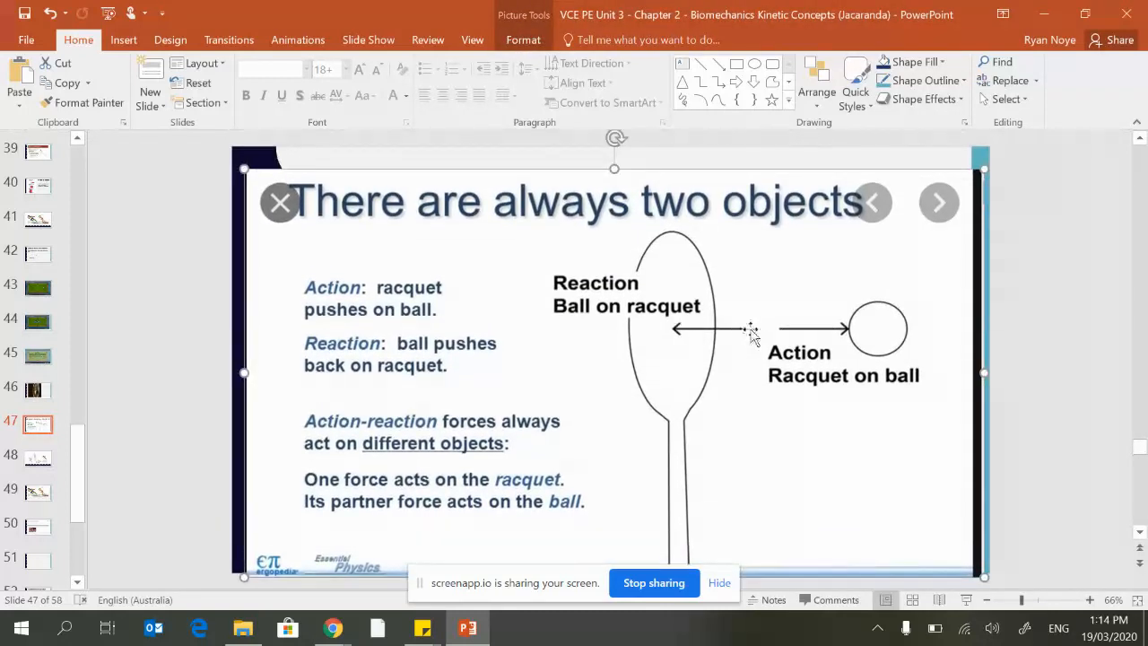
mouse_move(852, 332)
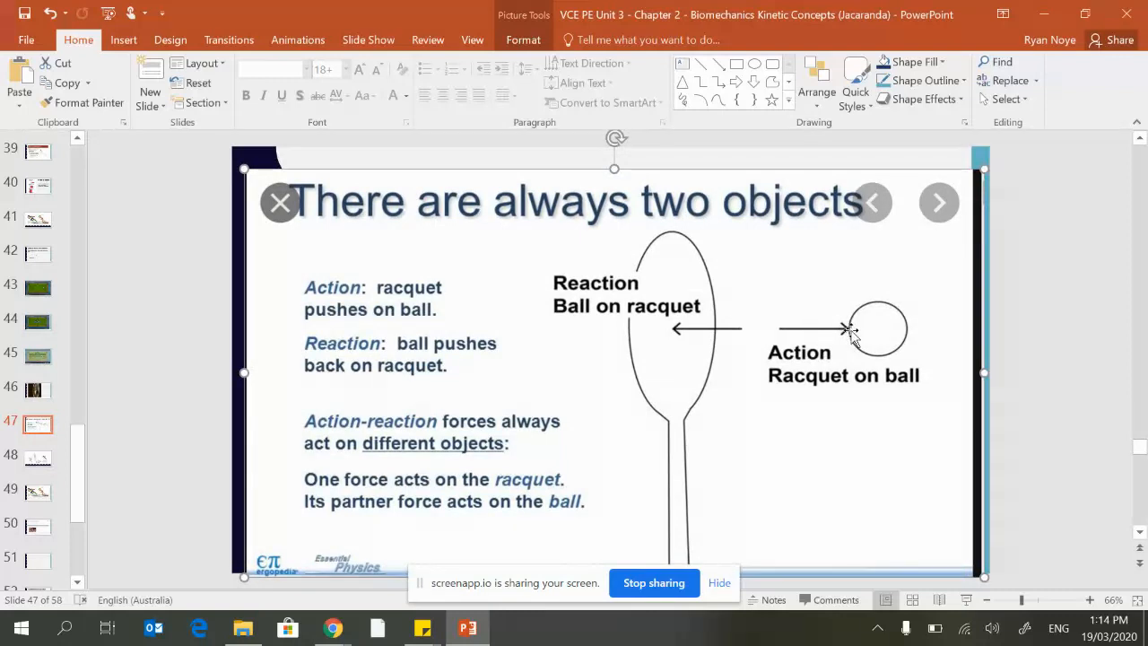
mouse_move(876, 343)
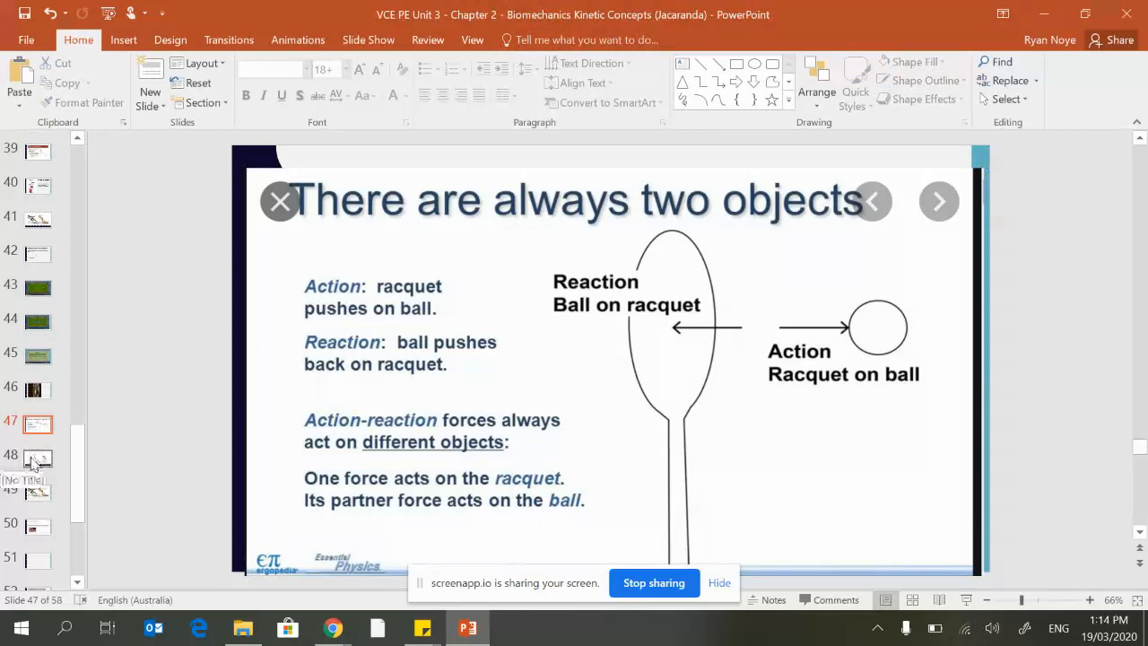
left_click(37, 457)
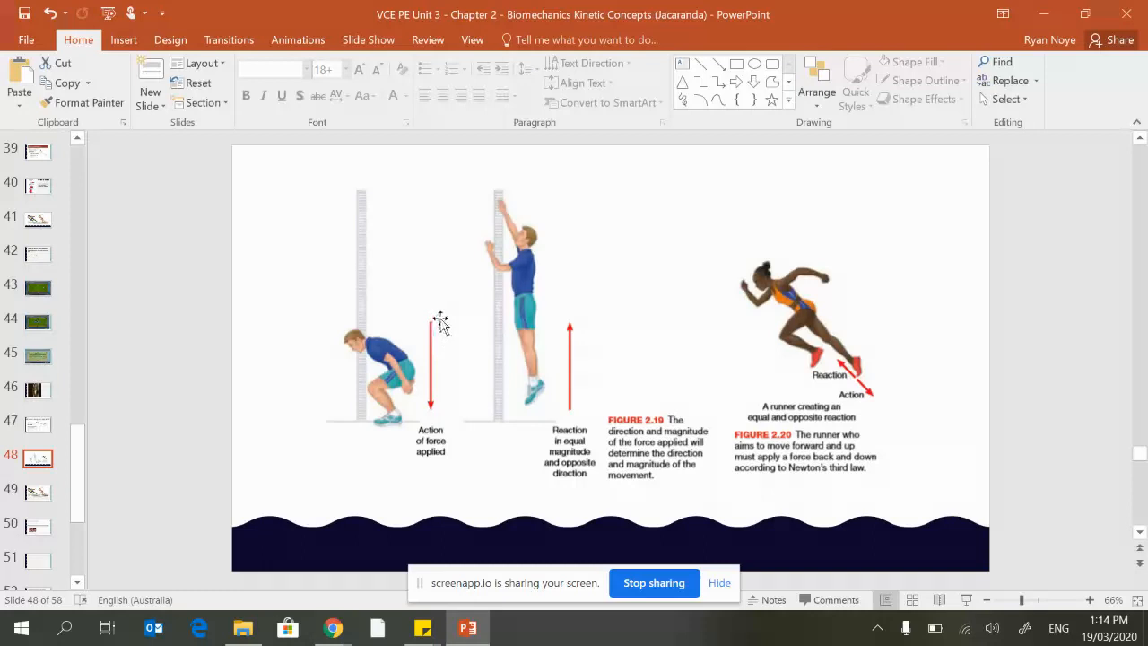
mouse_move(490, 315)
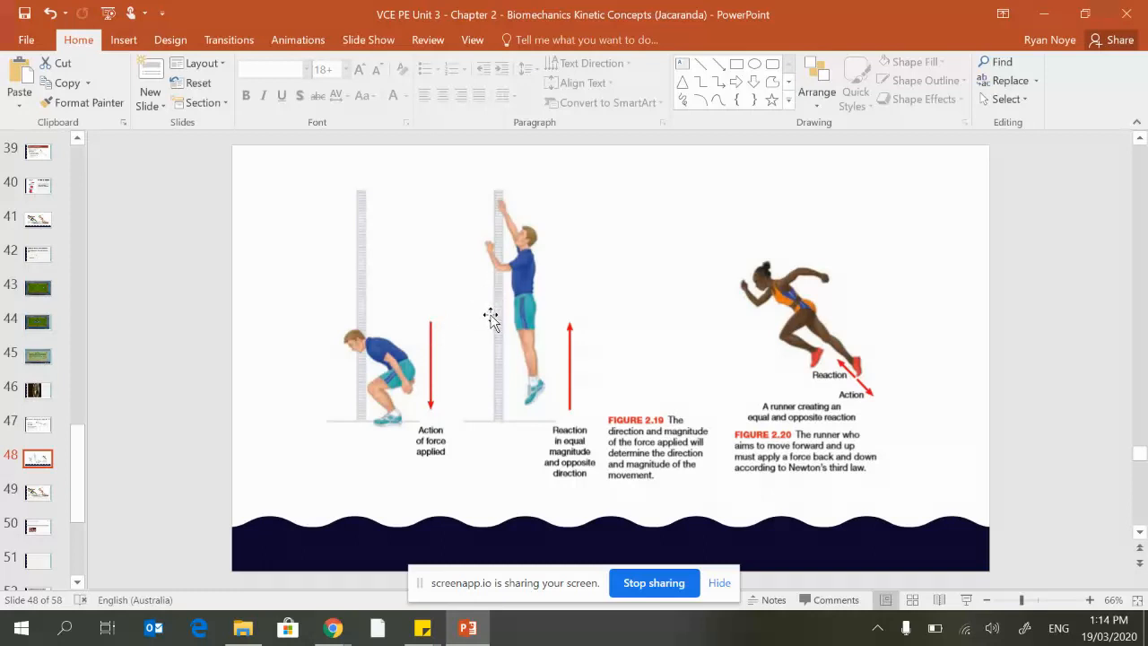
mouse_move(524, 199)
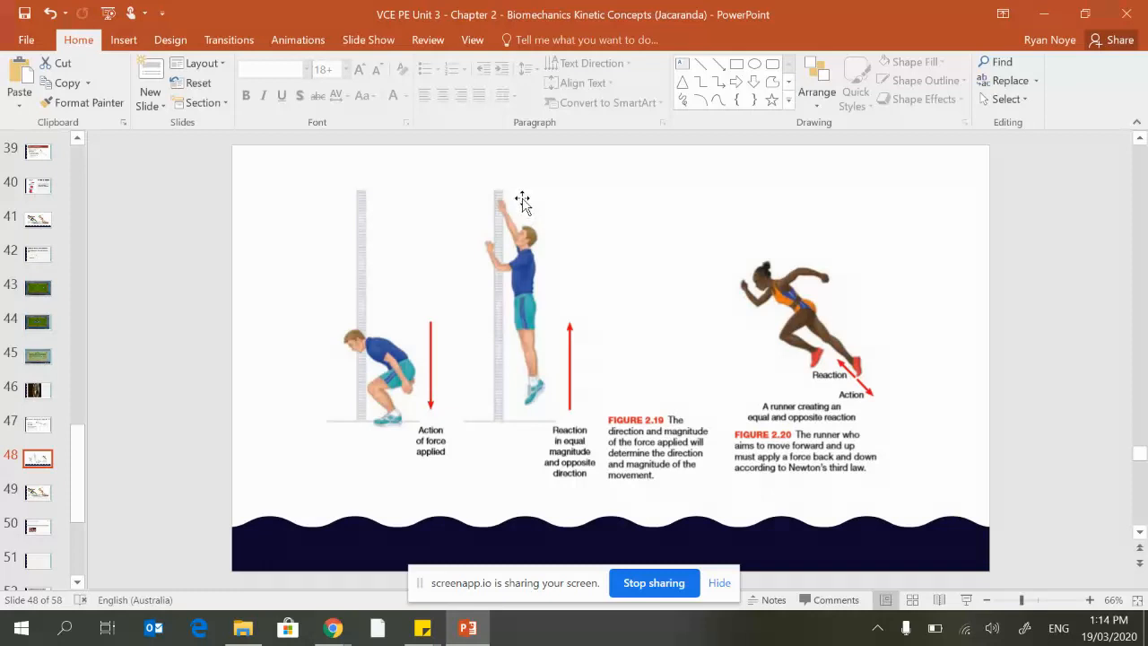
mouse_move(422, 369)
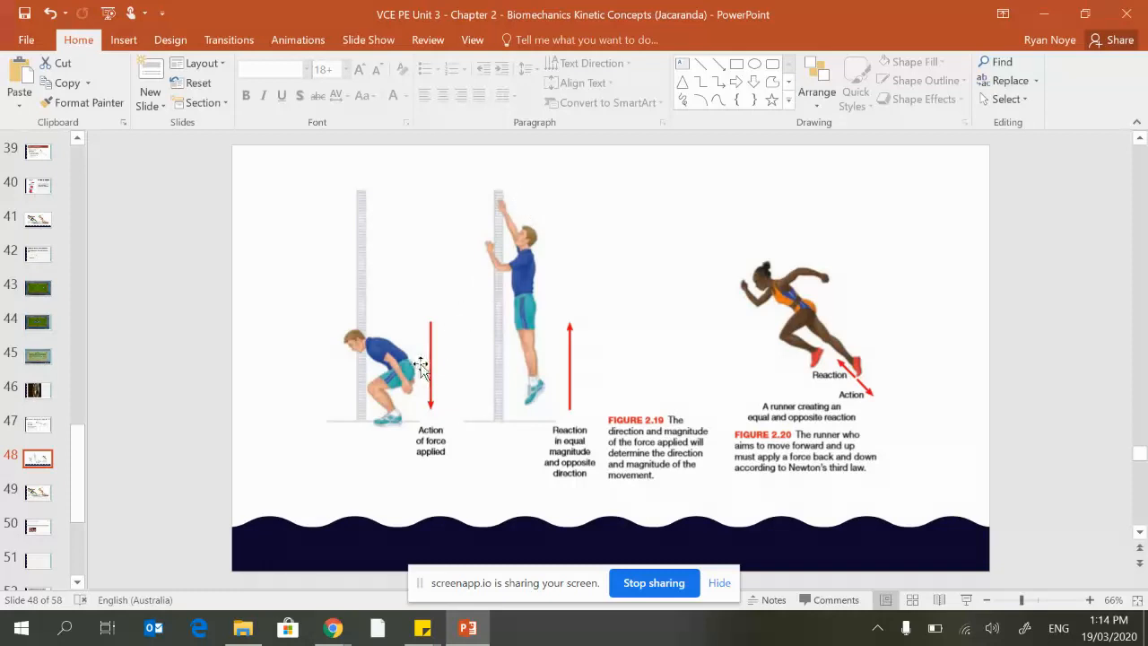
mouse_move(428, 381)
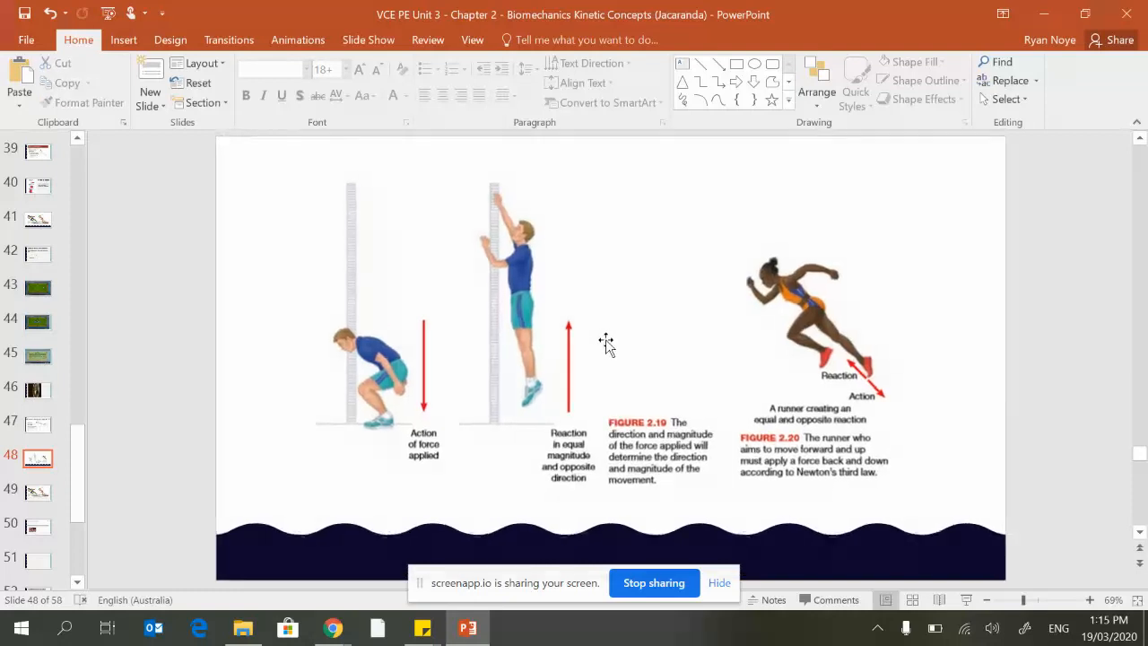
mouse_move(589, 274)
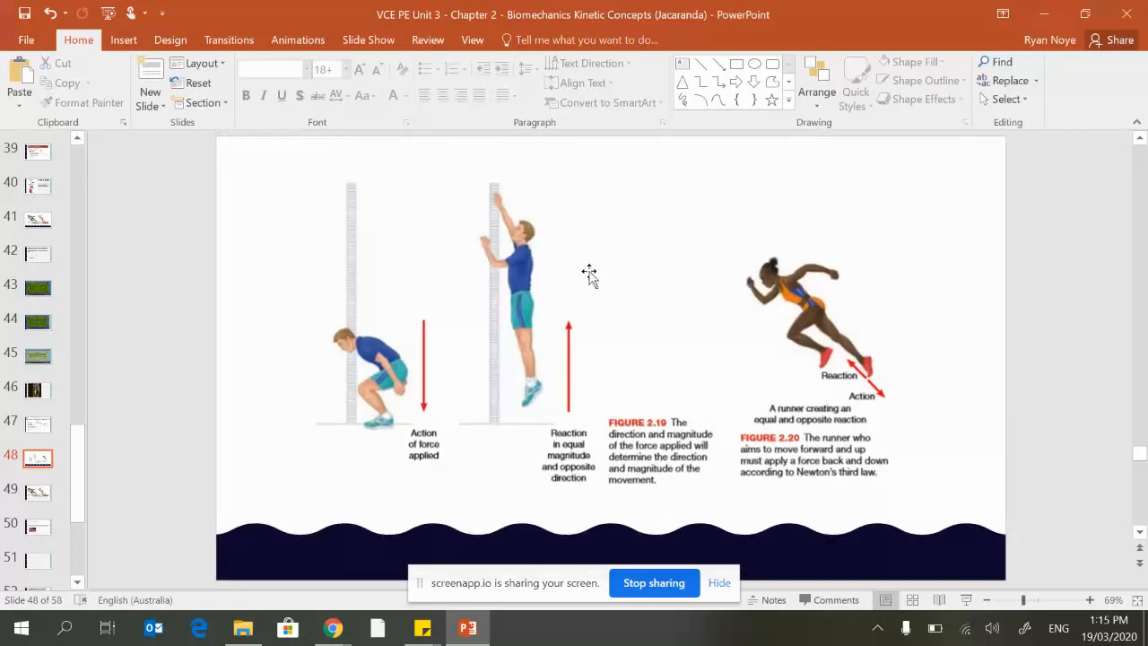
mouse_move(869, 386)
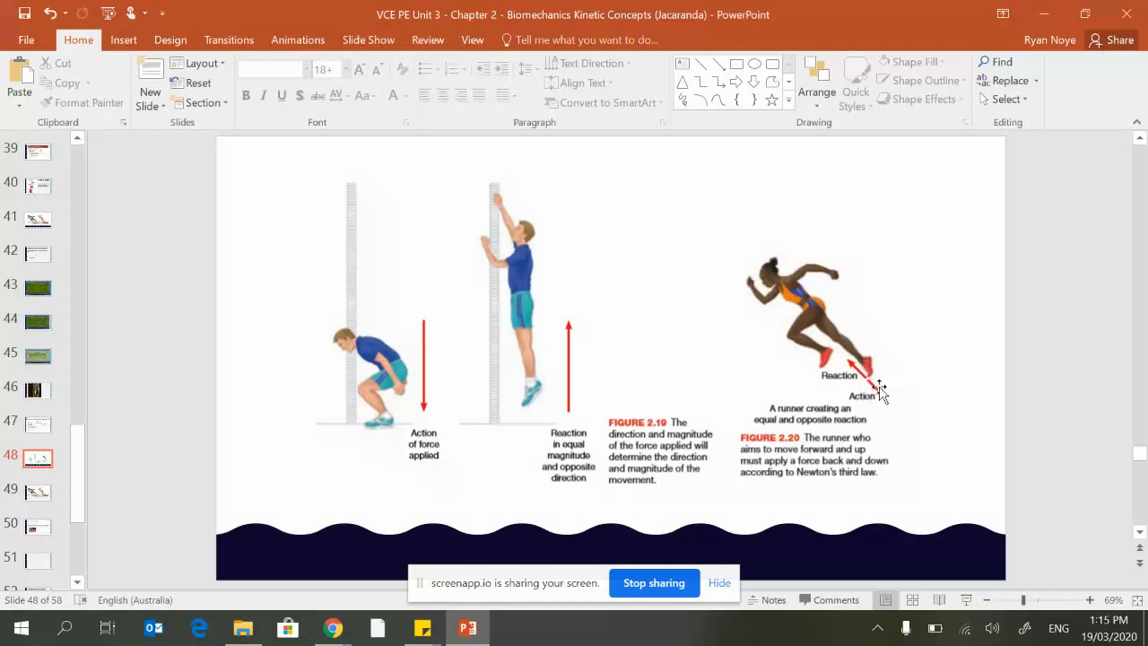
mouse_move(899, 382)
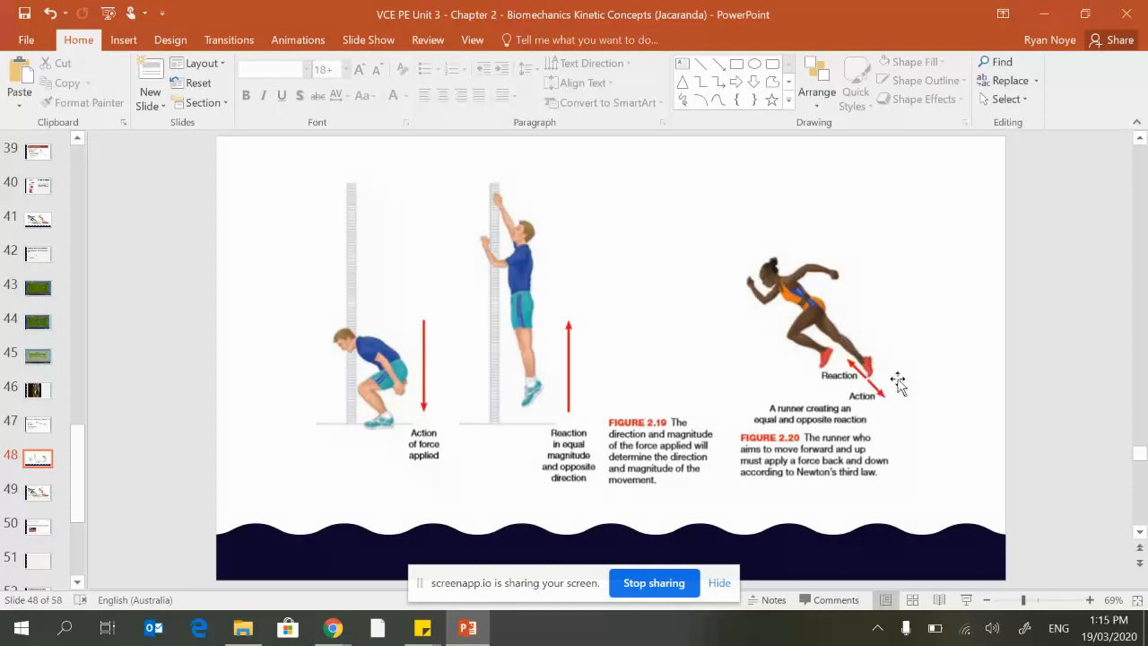
mouse_move(923, 311)
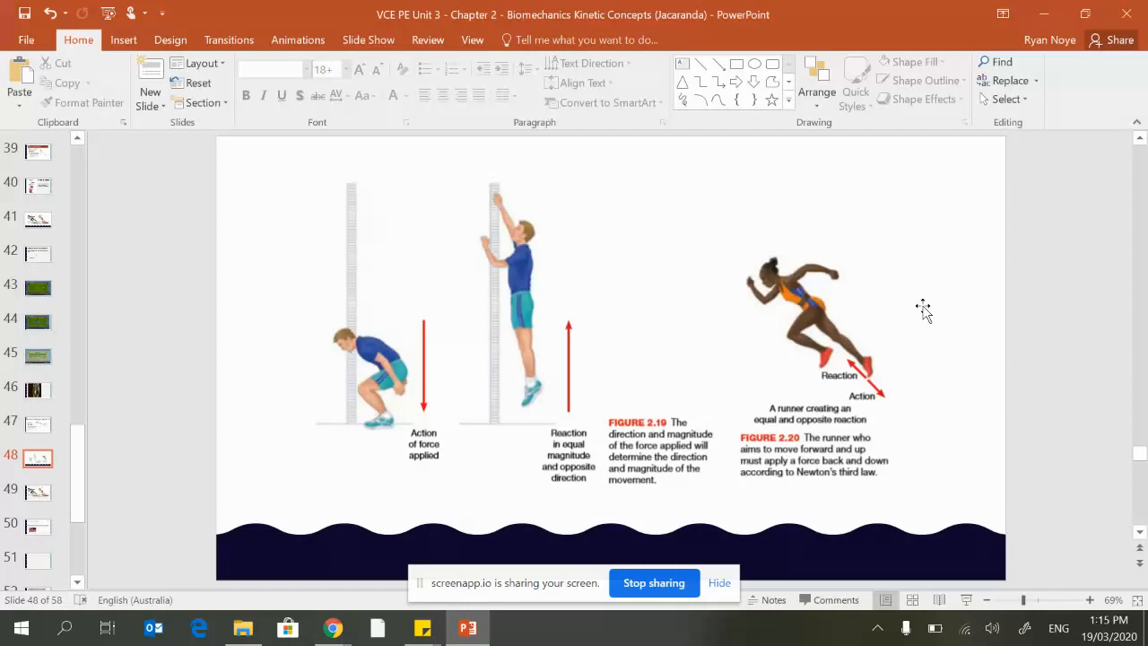
mouse_move(227, 415)
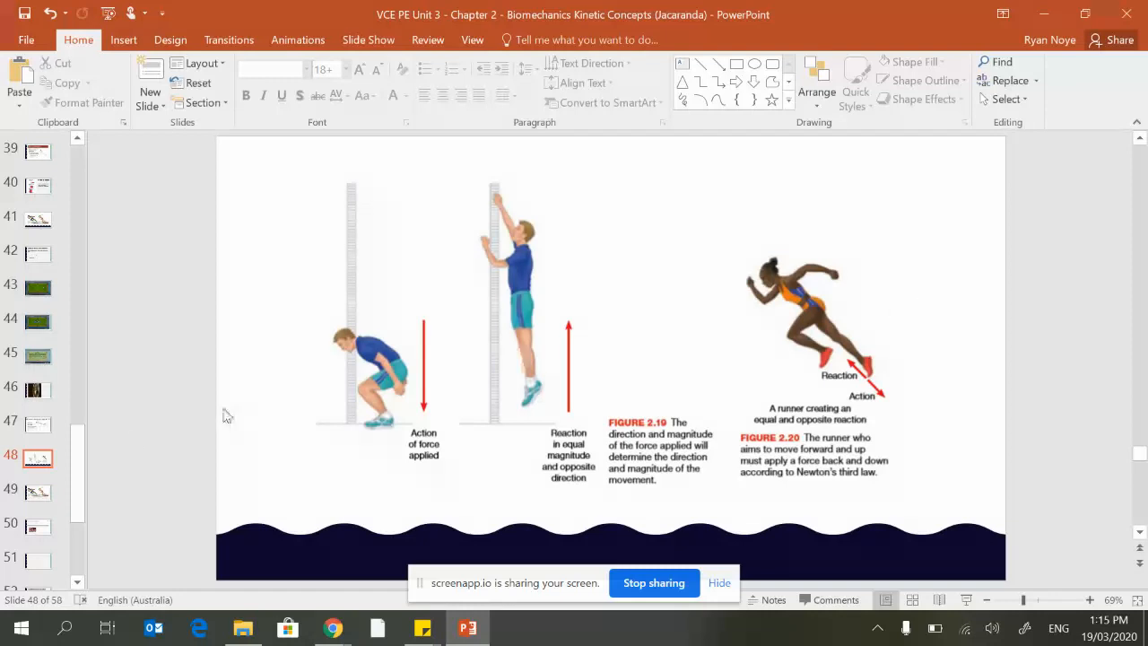
View slide 49's two-athlete force comparison, then slide 50 with the starting-blocks example.
left_click(36, 489)
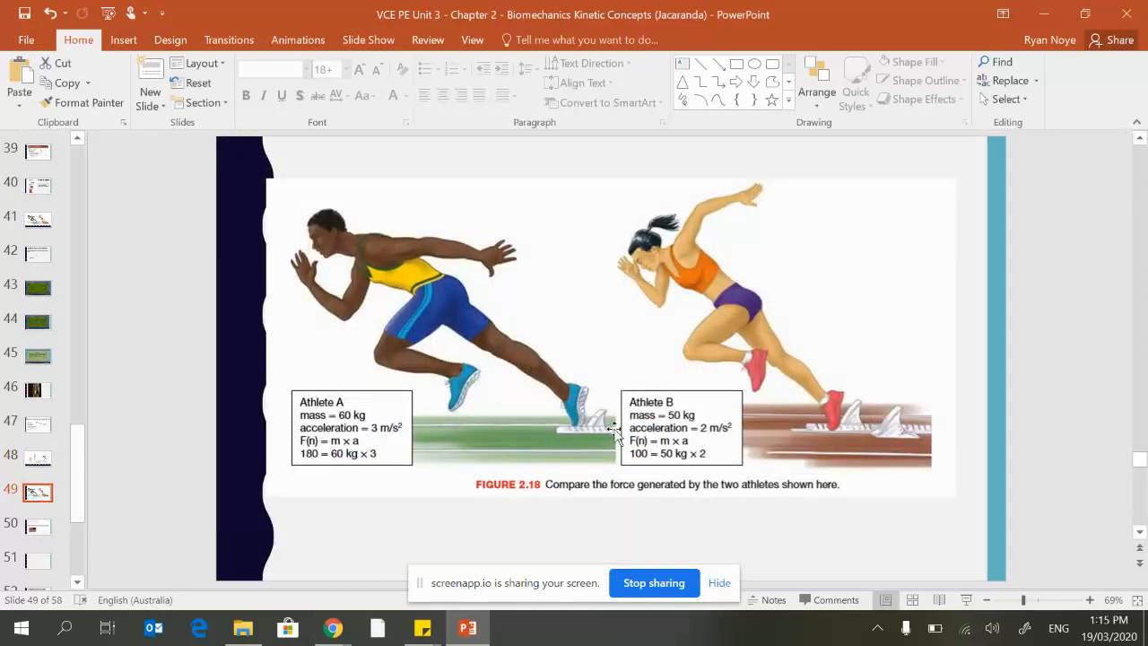
mouse_move(854, 424)
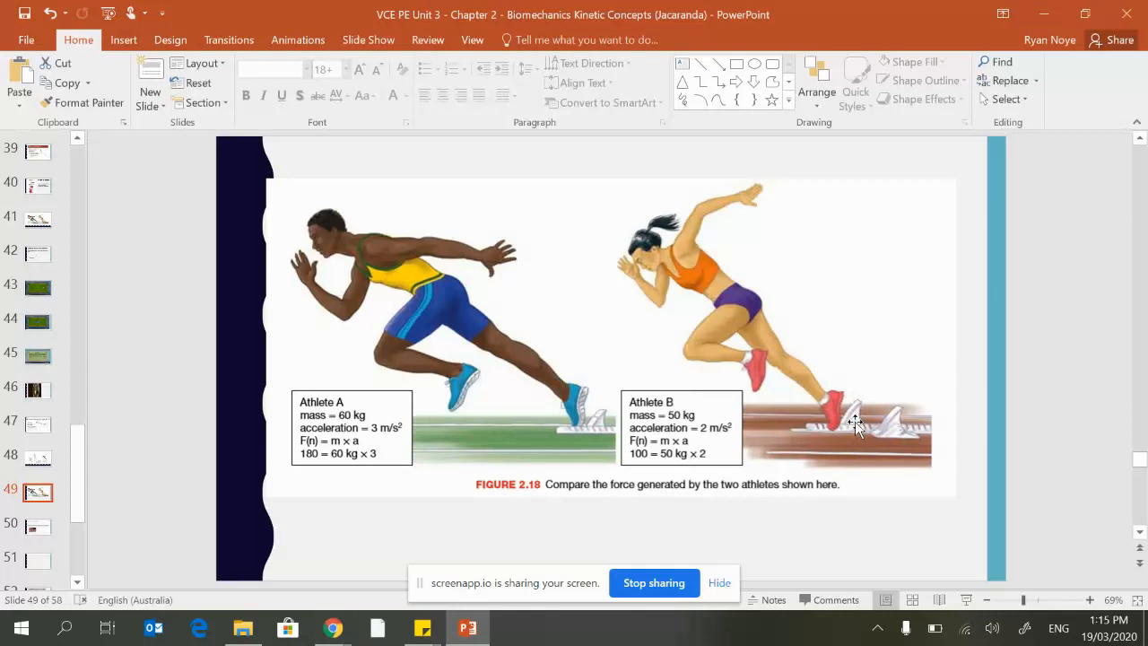
mouse_move(879, 430)
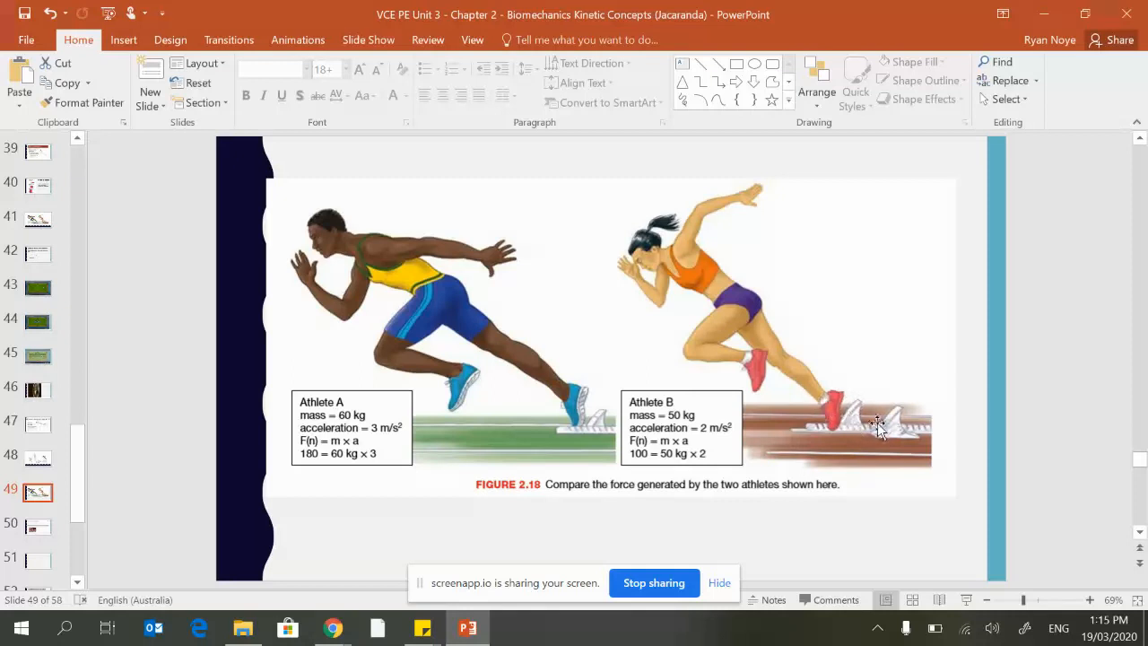
mouse_move(760, 410)
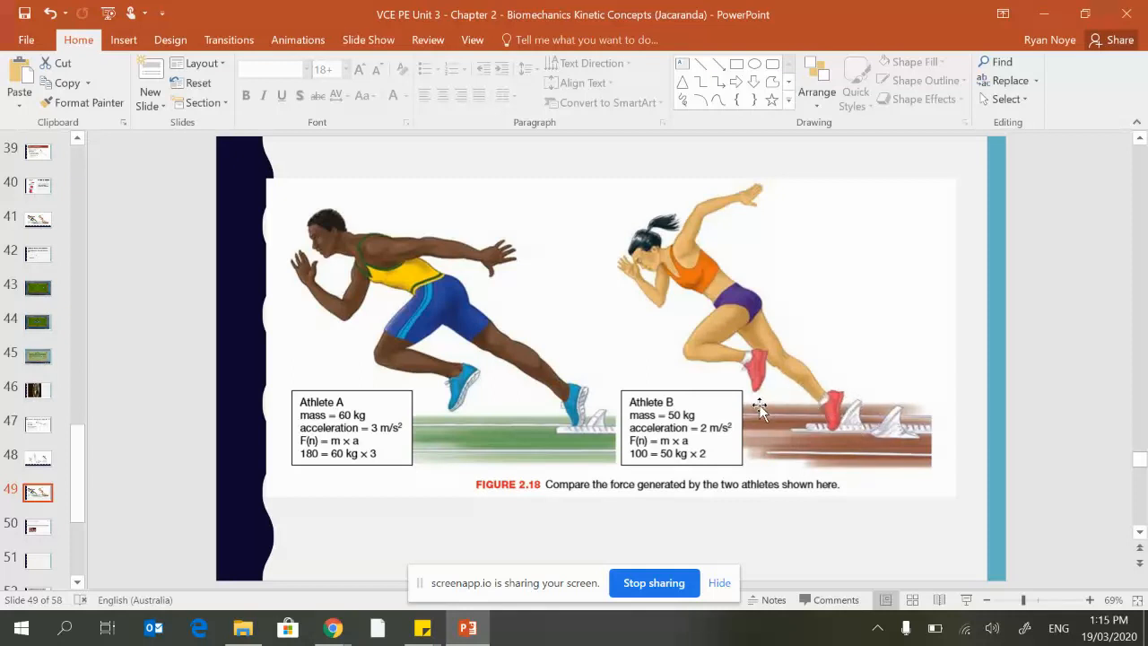
left_click(38, 525)
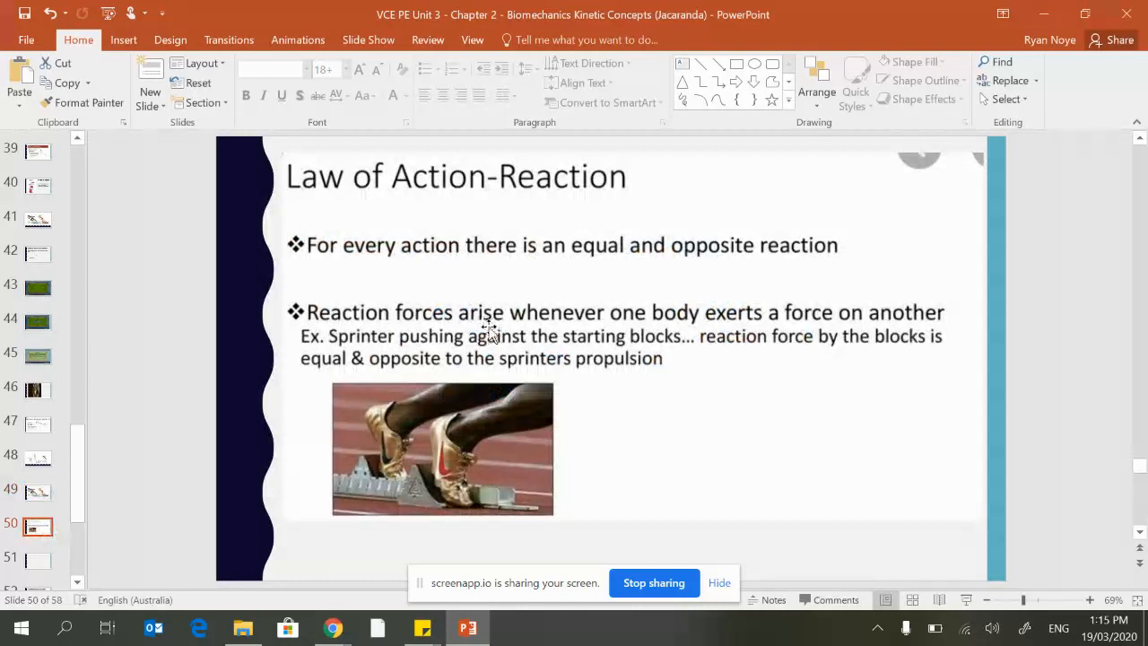
mouse_move(717, 370)
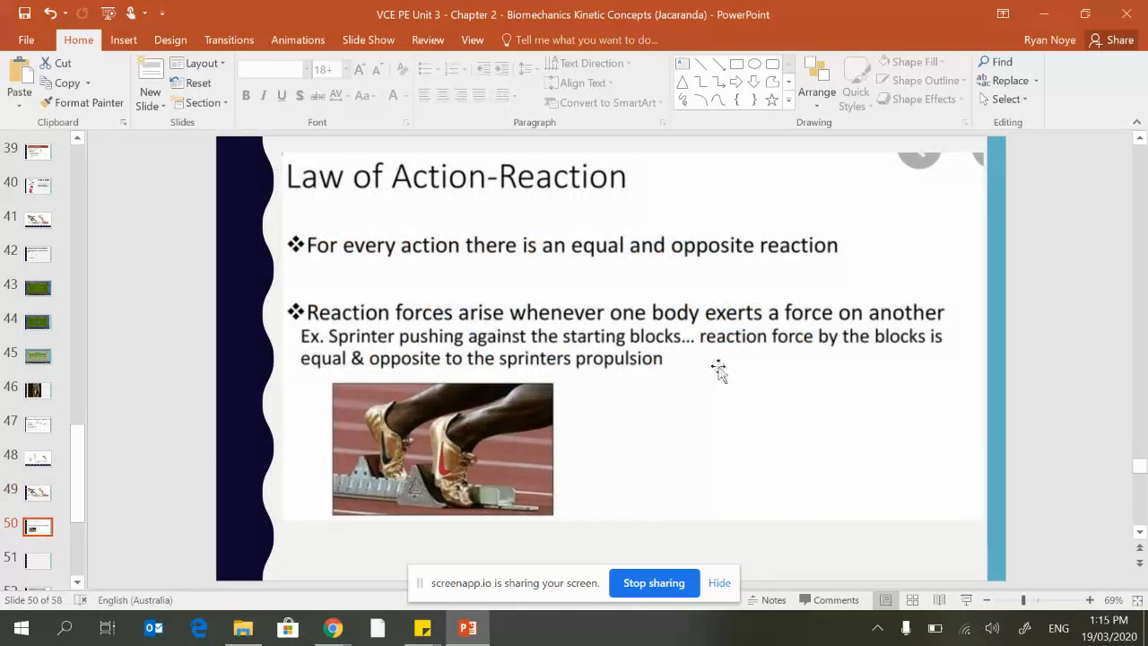
mouse_move(765, 376)
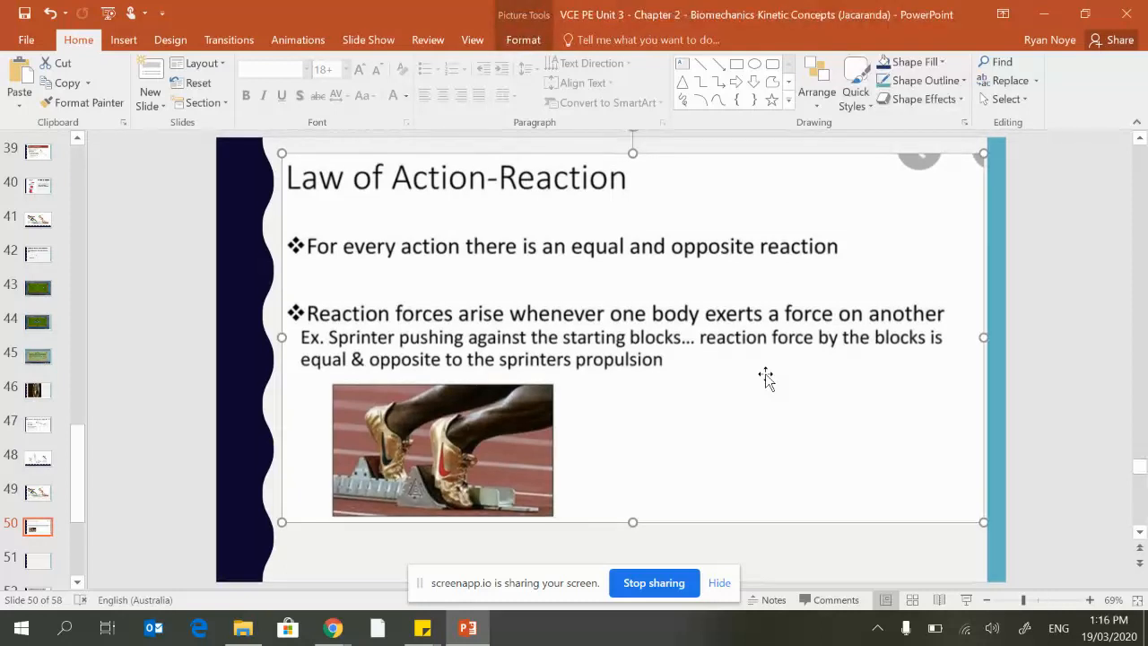
mouse_move(995, 308)
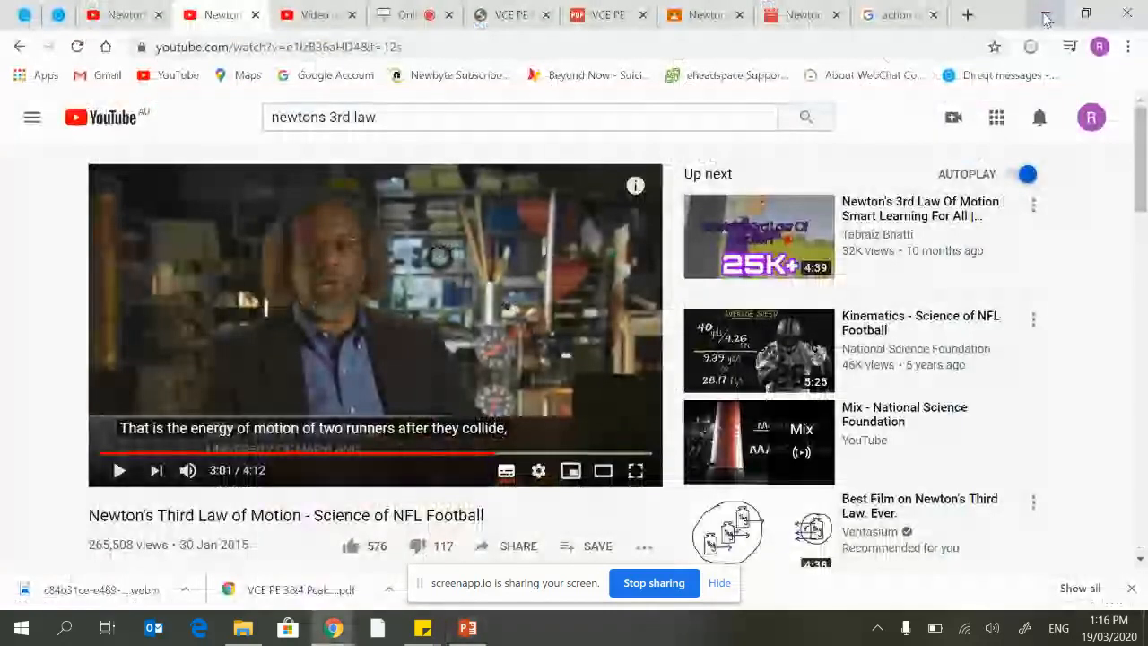
mouse_move(298, 508)
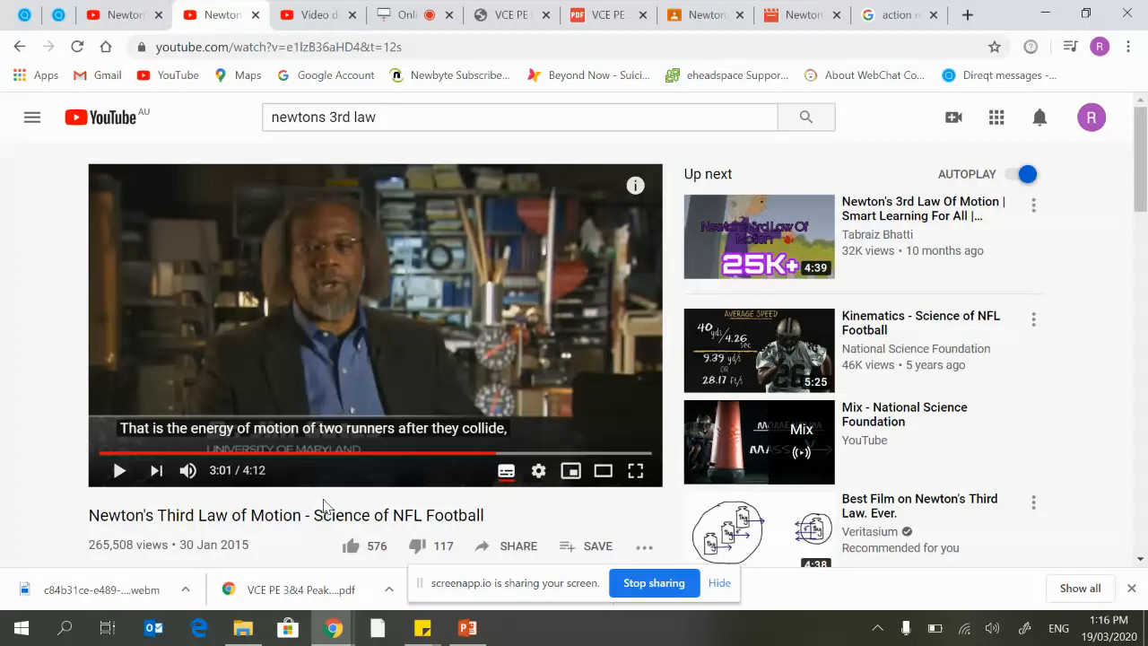
mouse_move(299, 506)
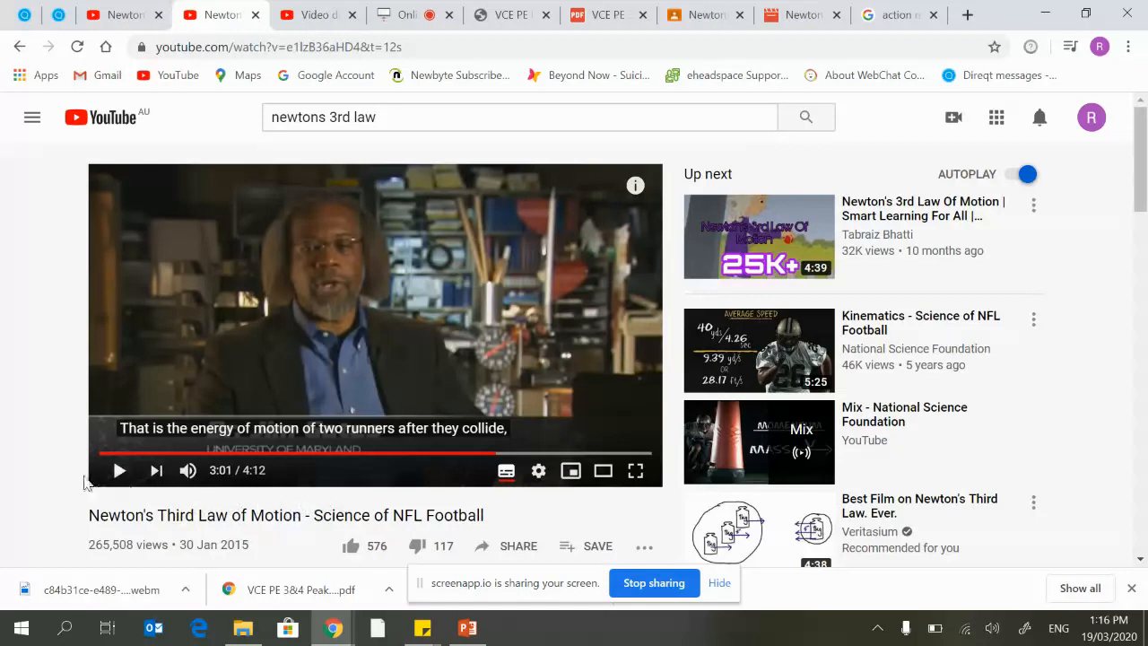
mouse_move(121, 470)
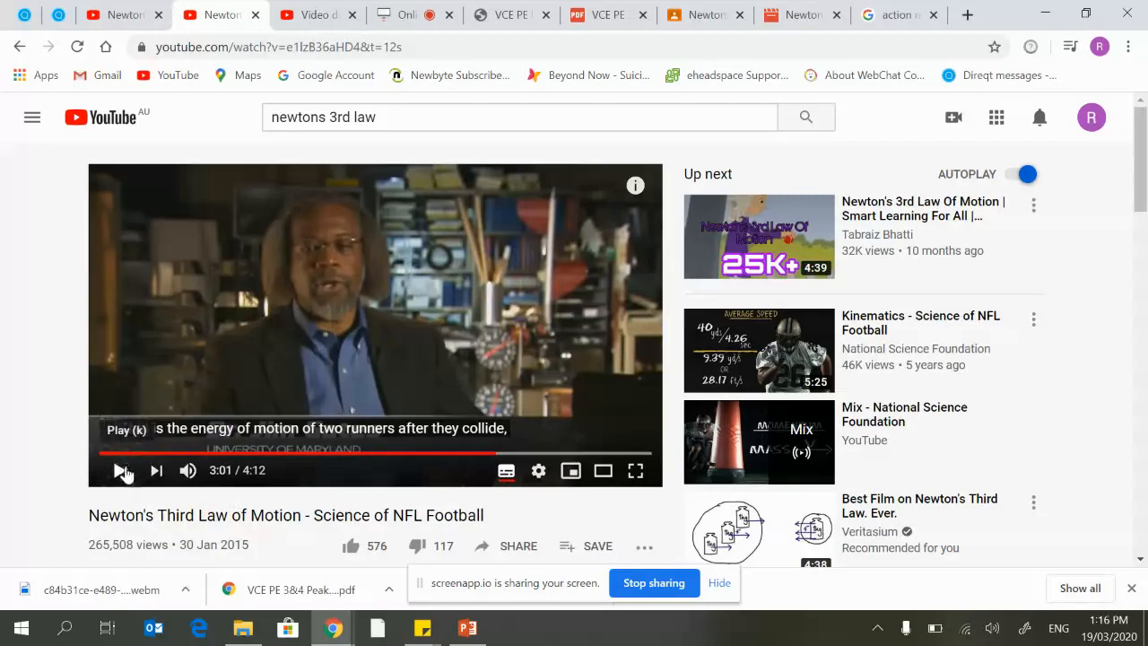
Play the NFL football clip from 3:01 and pause it around 3:12.
left_click(125, 471)
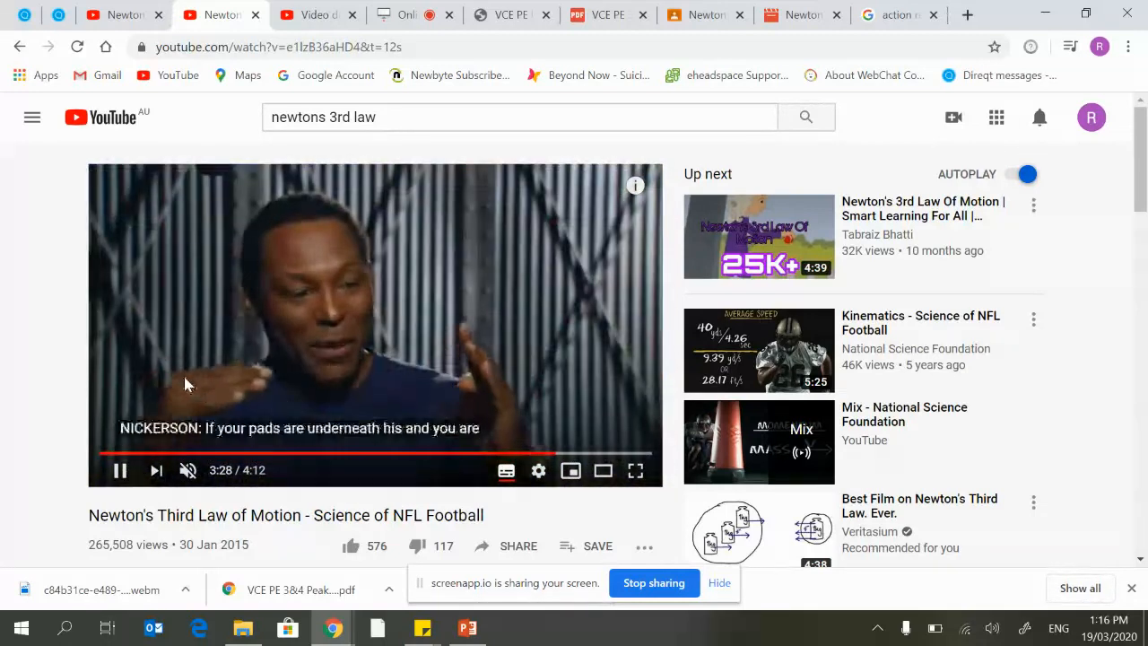
mouse_move(87, 385)
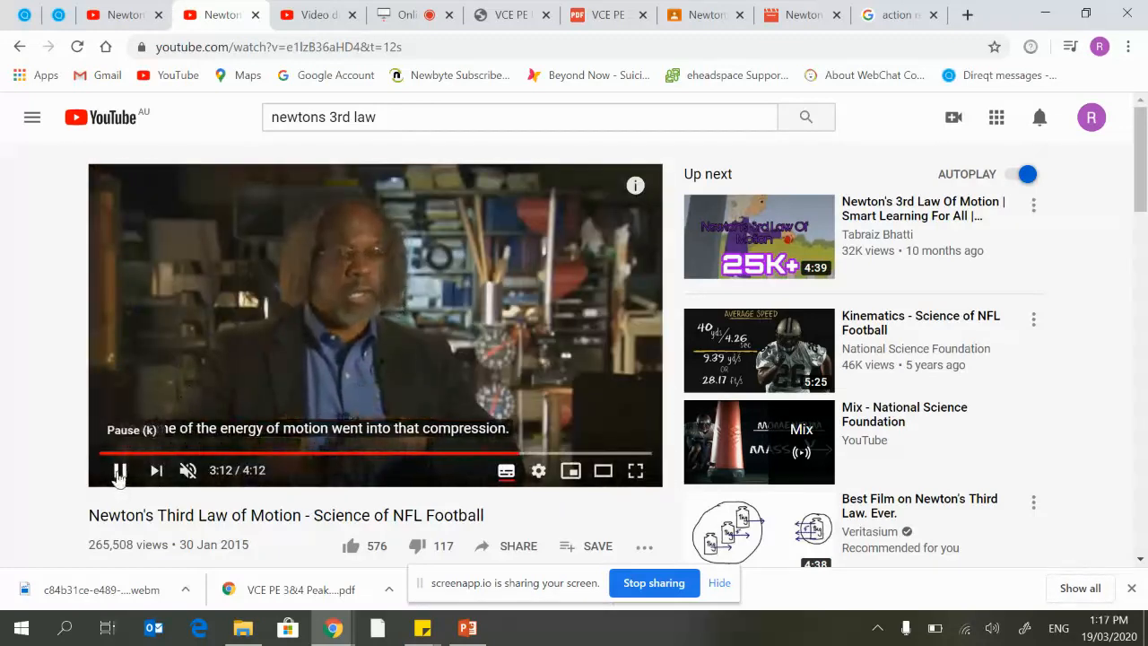
left_click(119, 470)
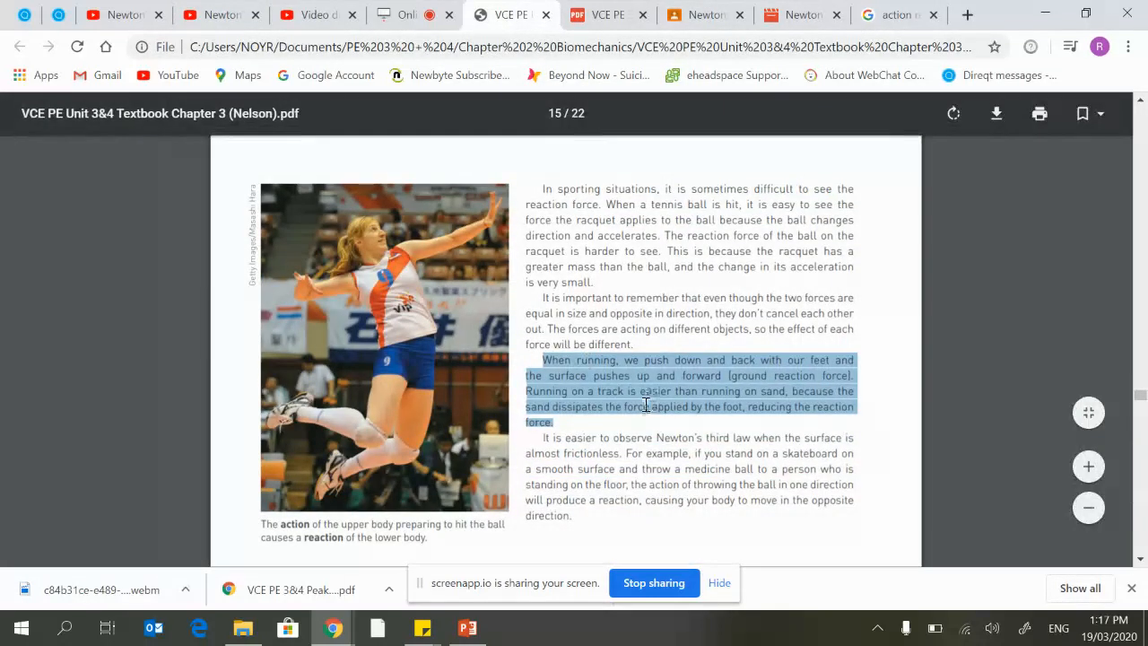
mouse_move(708, 375)
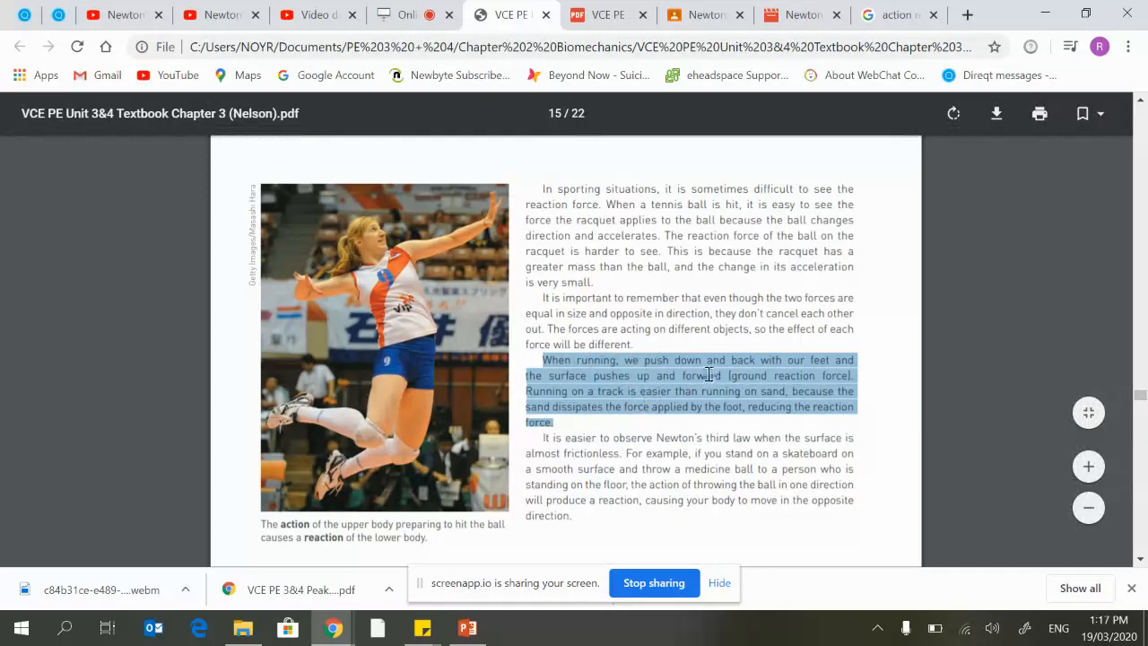
mouse_move(780, 375)
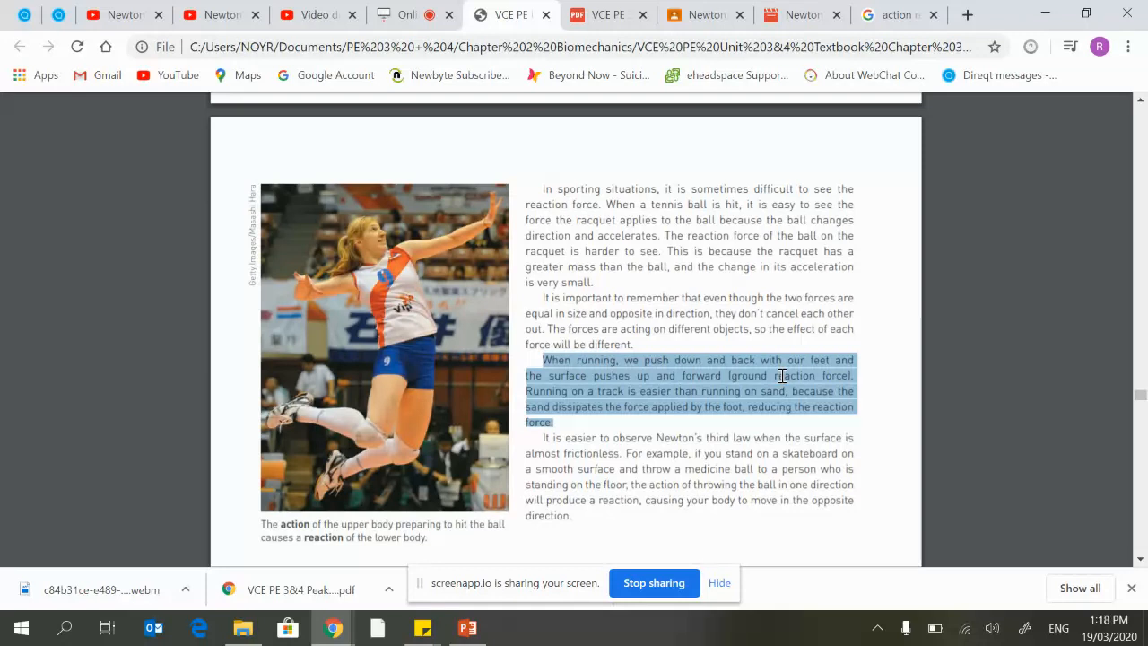
mouse_move(715, 391)
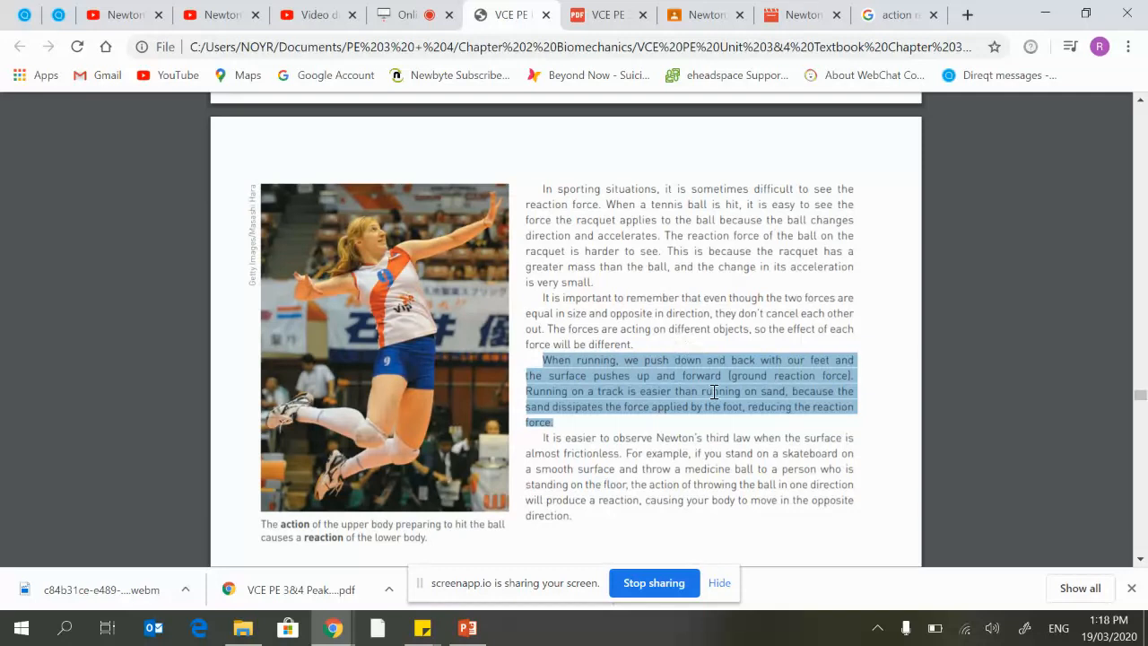
mouse_move(624, 391)
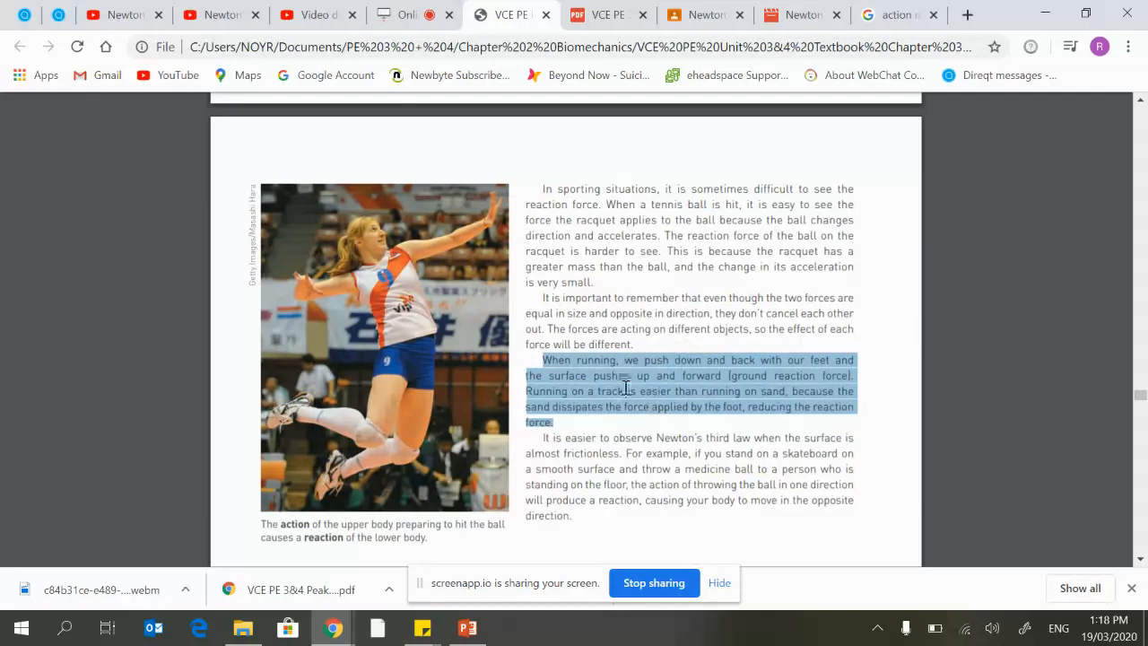
mouse_move(706, 406)
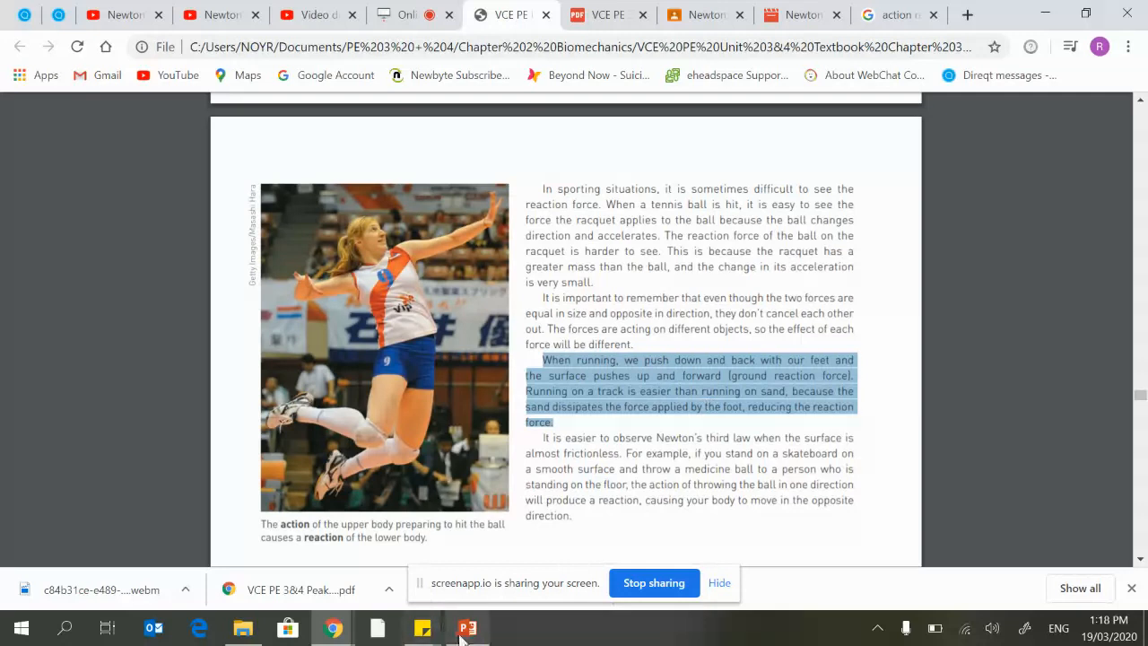
Return to PowerPoint and jump to slide 45 with the billiards video.
left_click(466, 628)
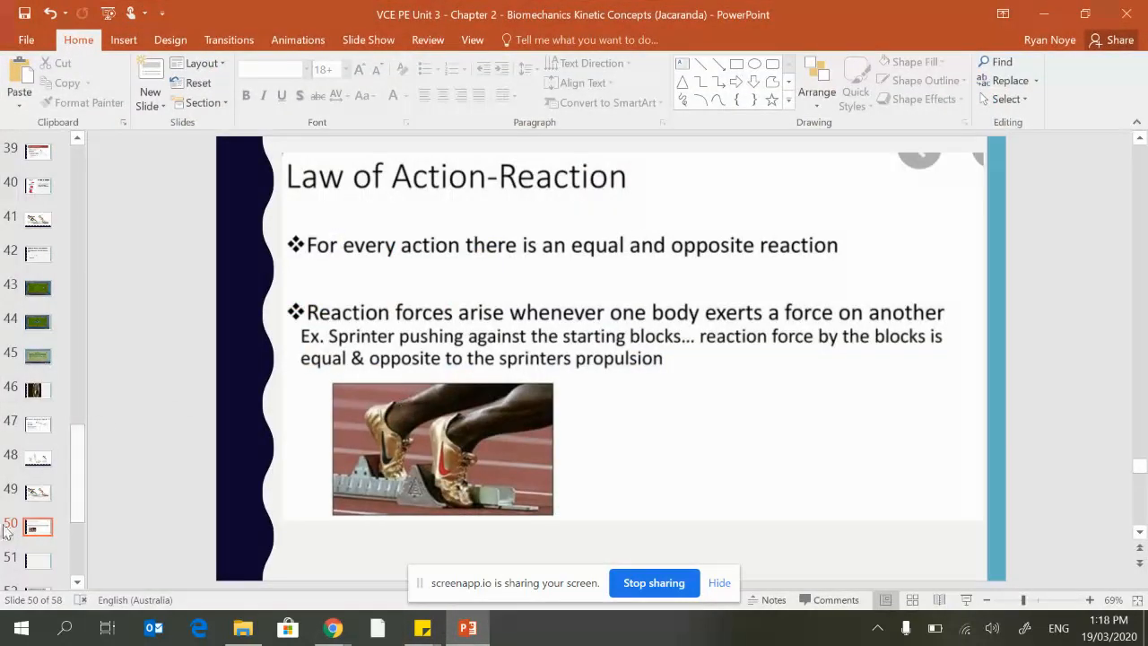
left_click(37, 421)
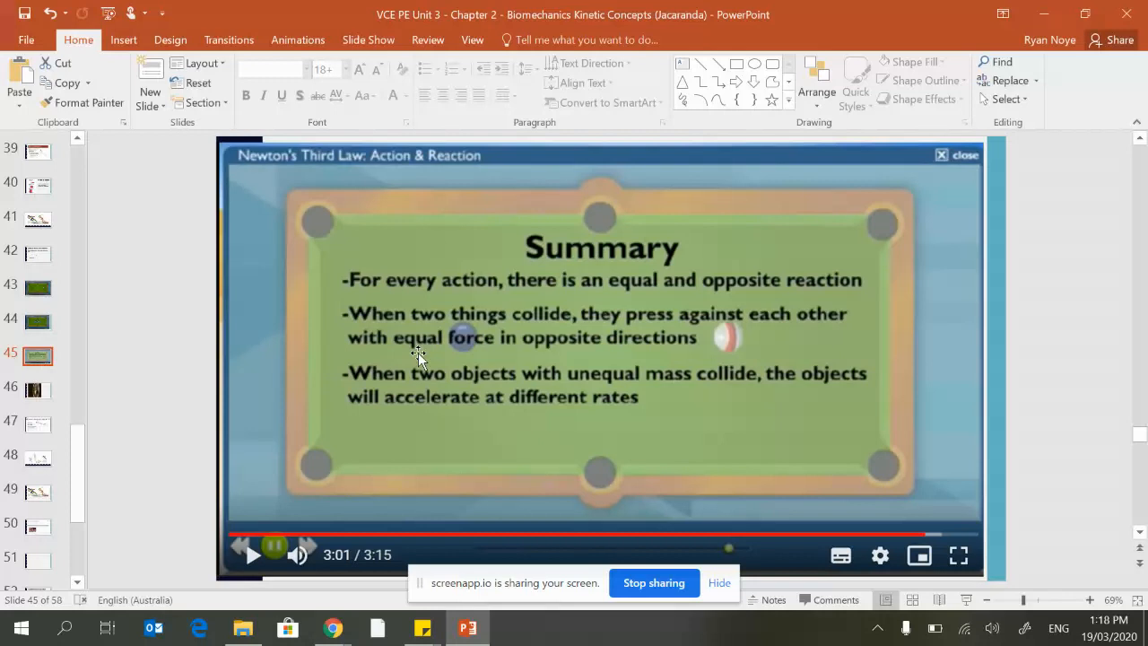
mouse_move(500, 401)
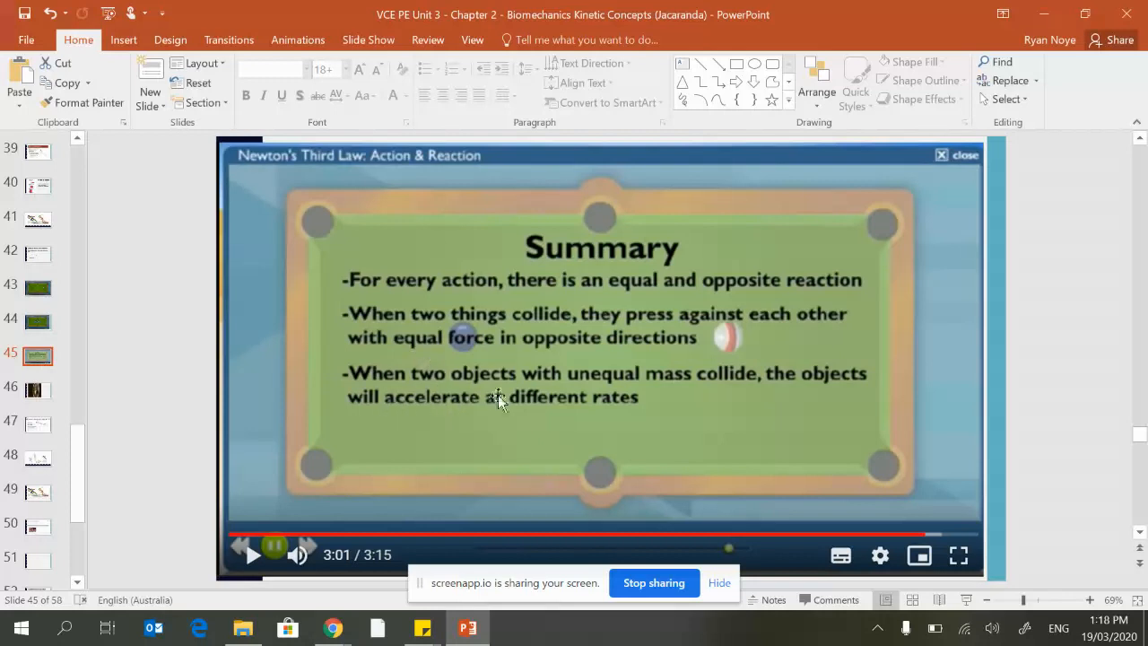
mouse_move(468, 407)
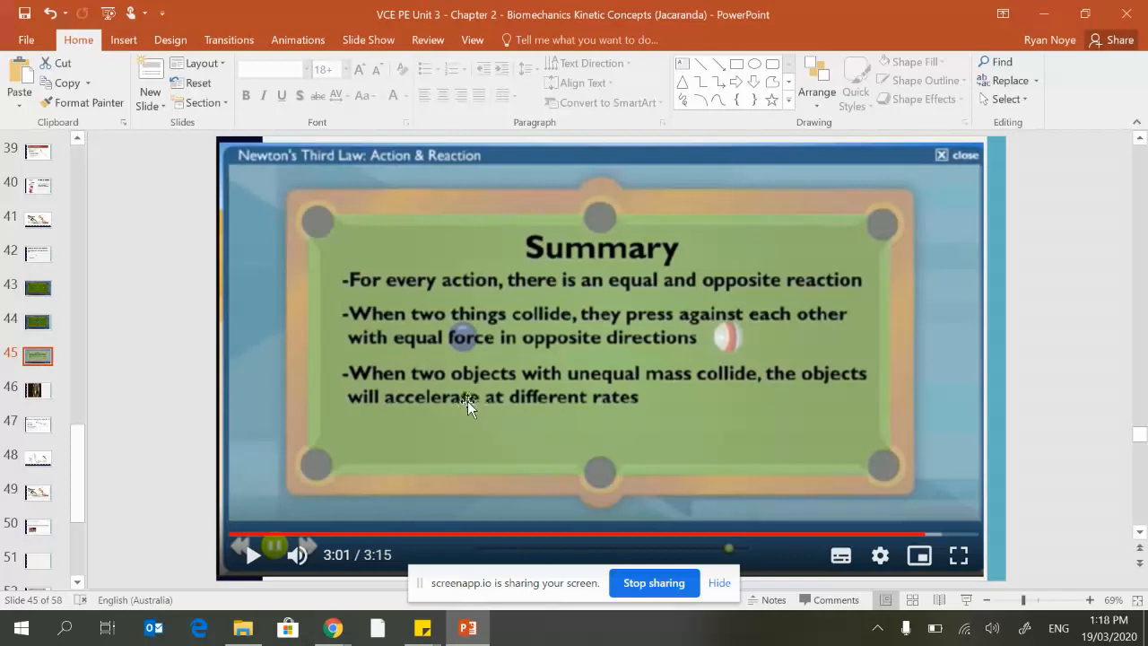
mouse_move(677, 378)
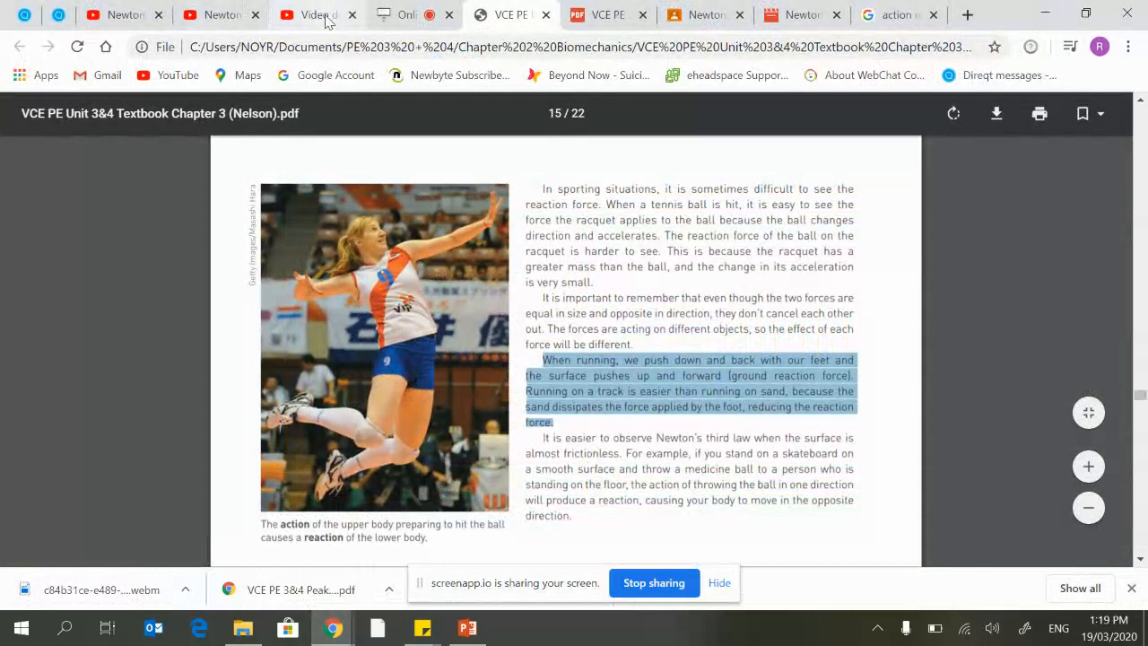
Play the Newton's third law billiards clip, pausing at 0:56 as the balls collide.
left_click(116, 15)
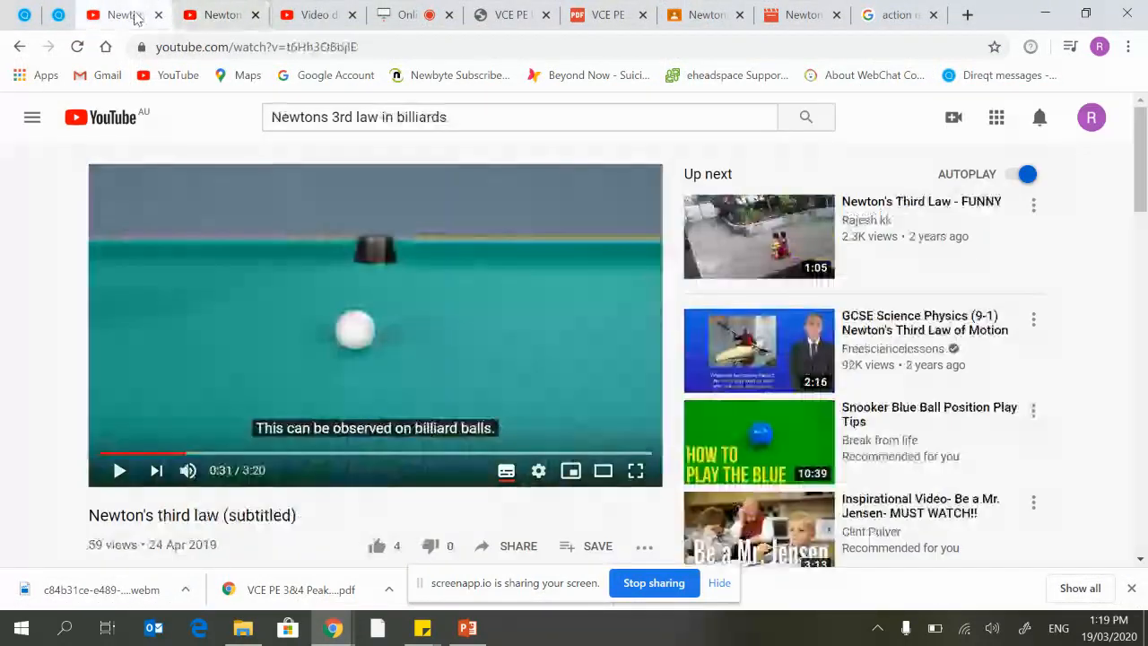
left_click(119, 470)
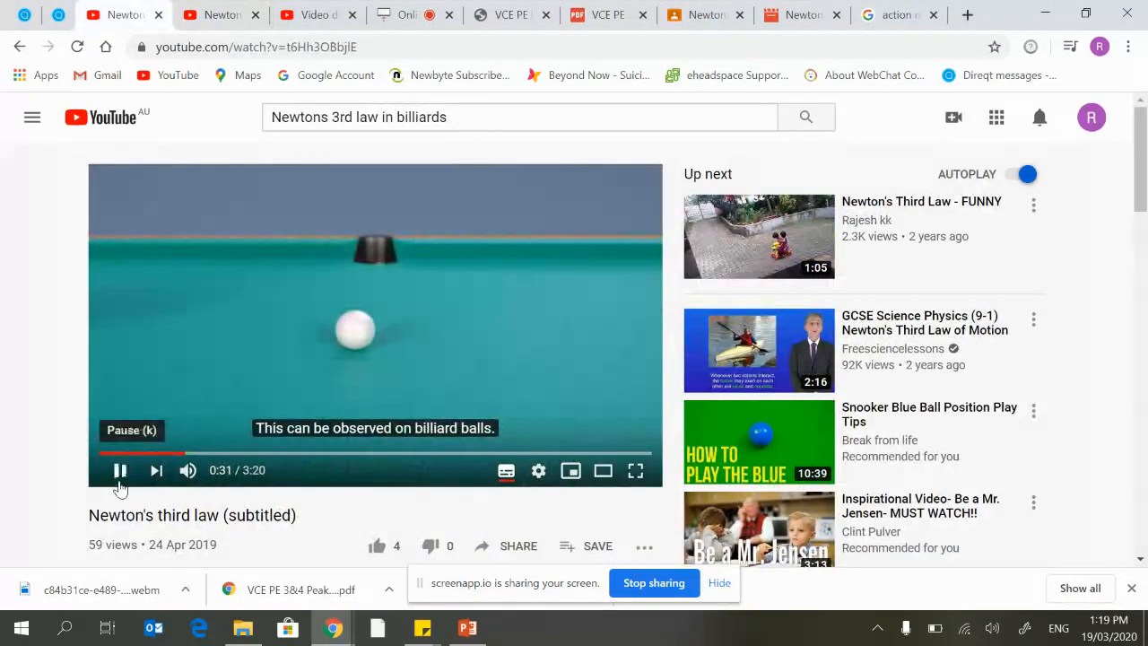
mouse_move(415, 418)
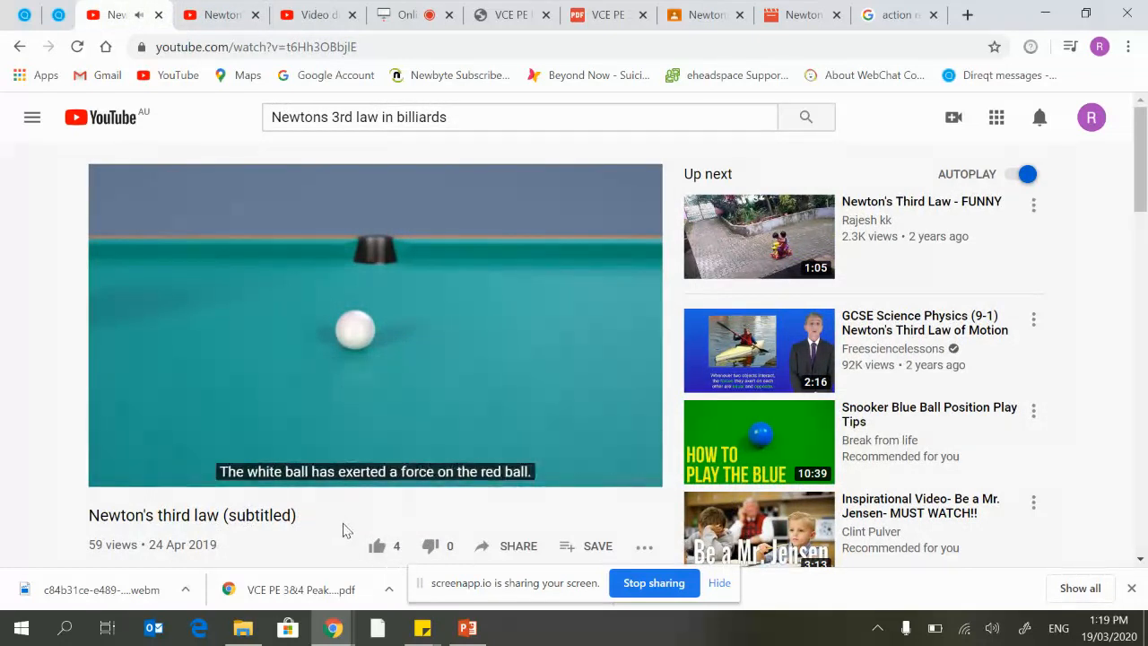
mouse_move(27, 354)
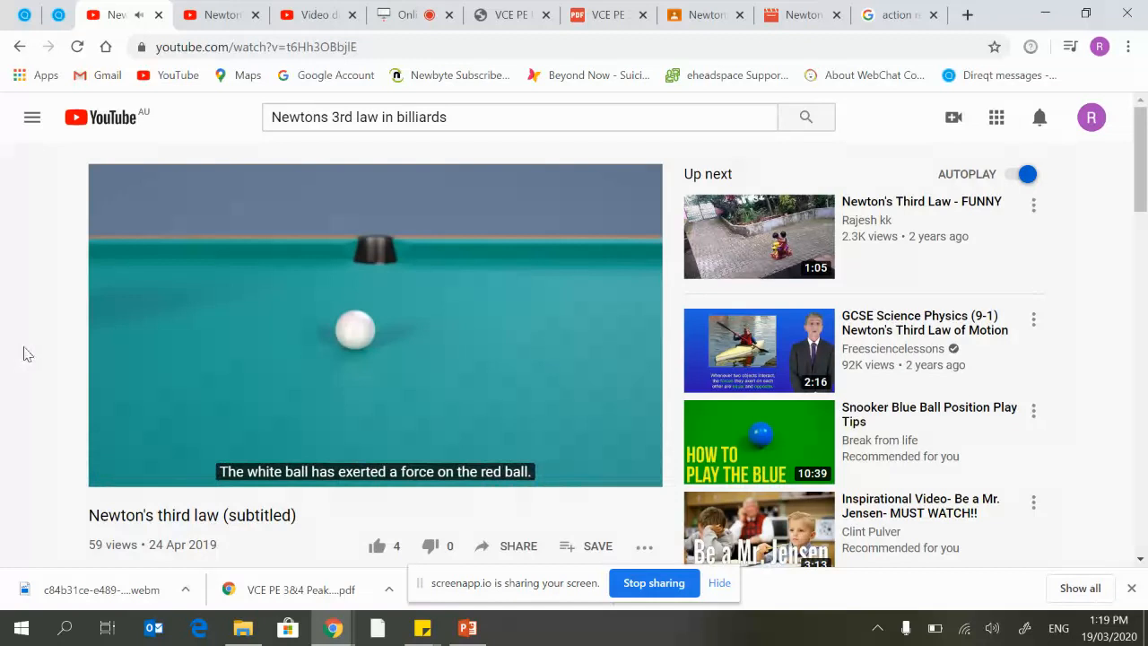
mouse_move(57, 358)
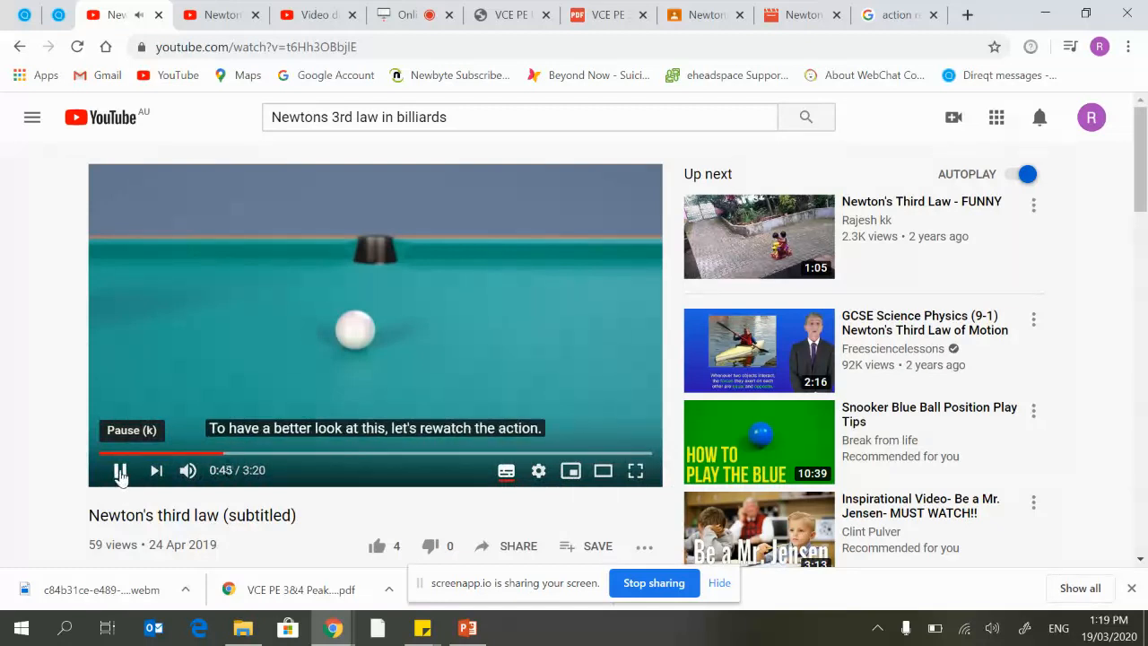
left_click(121, 470)
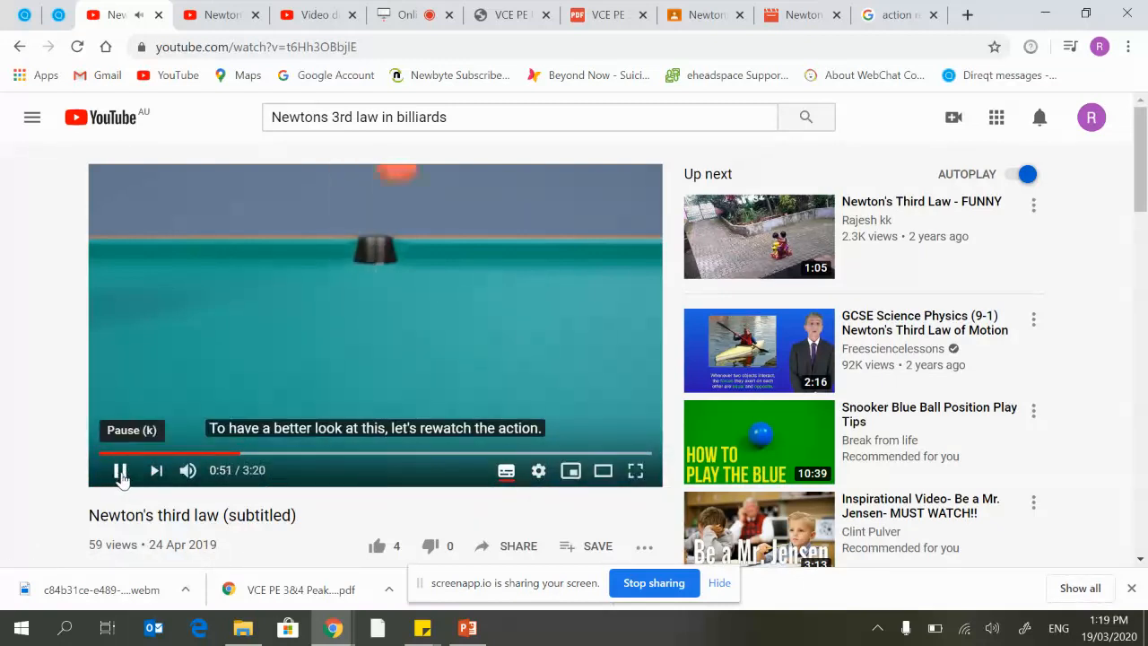
left_click(120, 471)
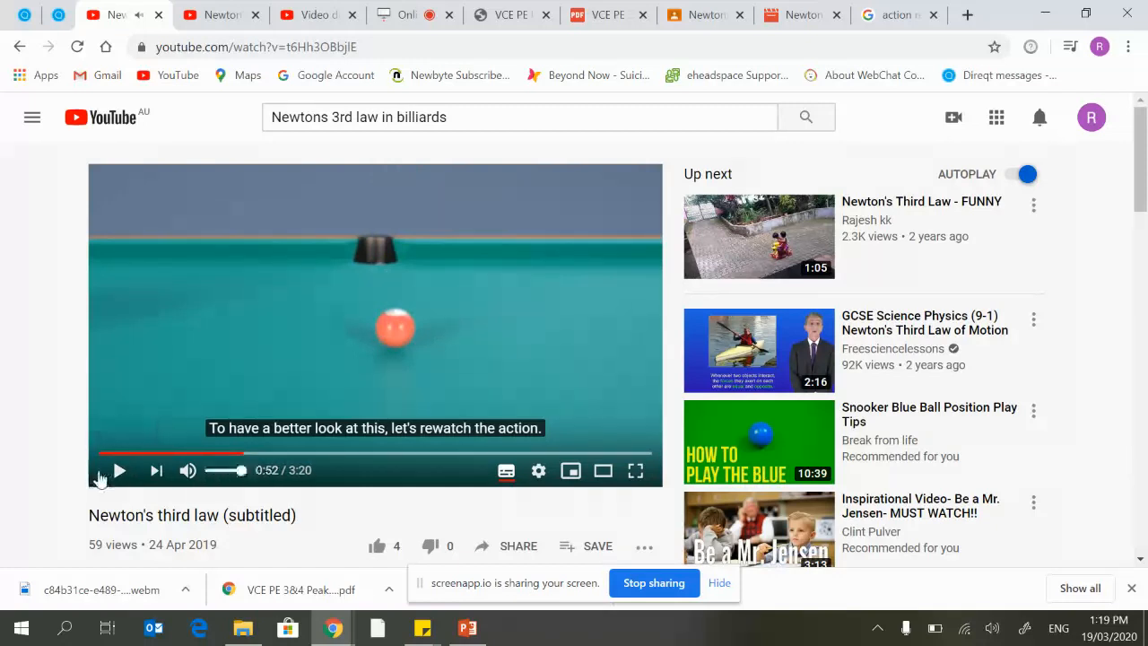
mouse_move(54, 349)
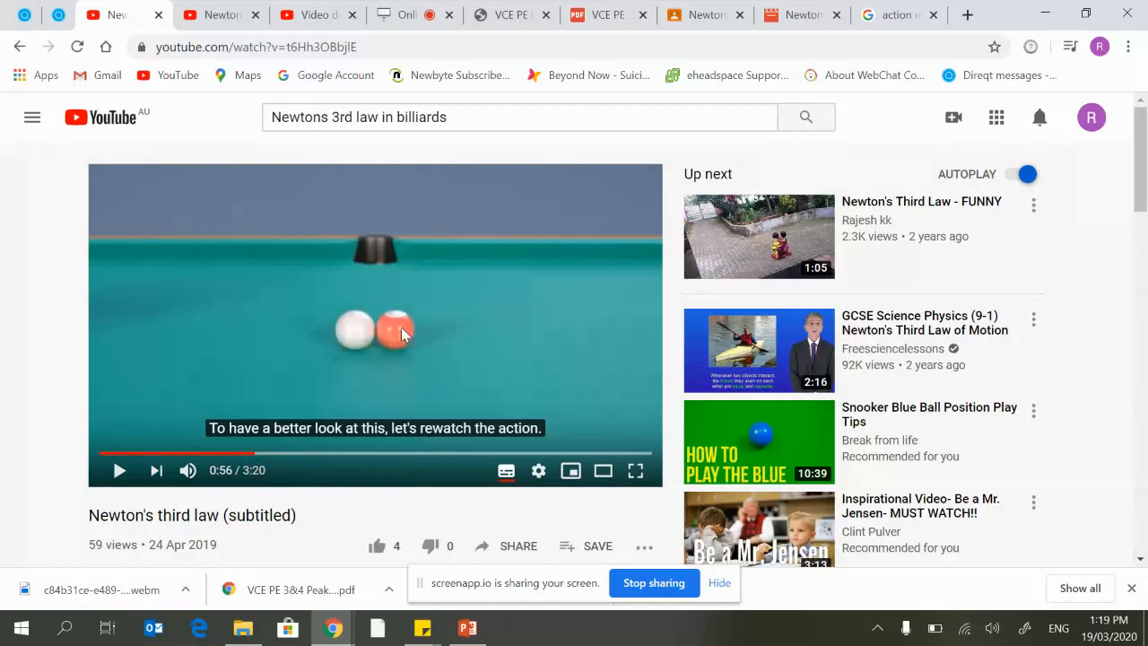
mouse_move(353, 336)
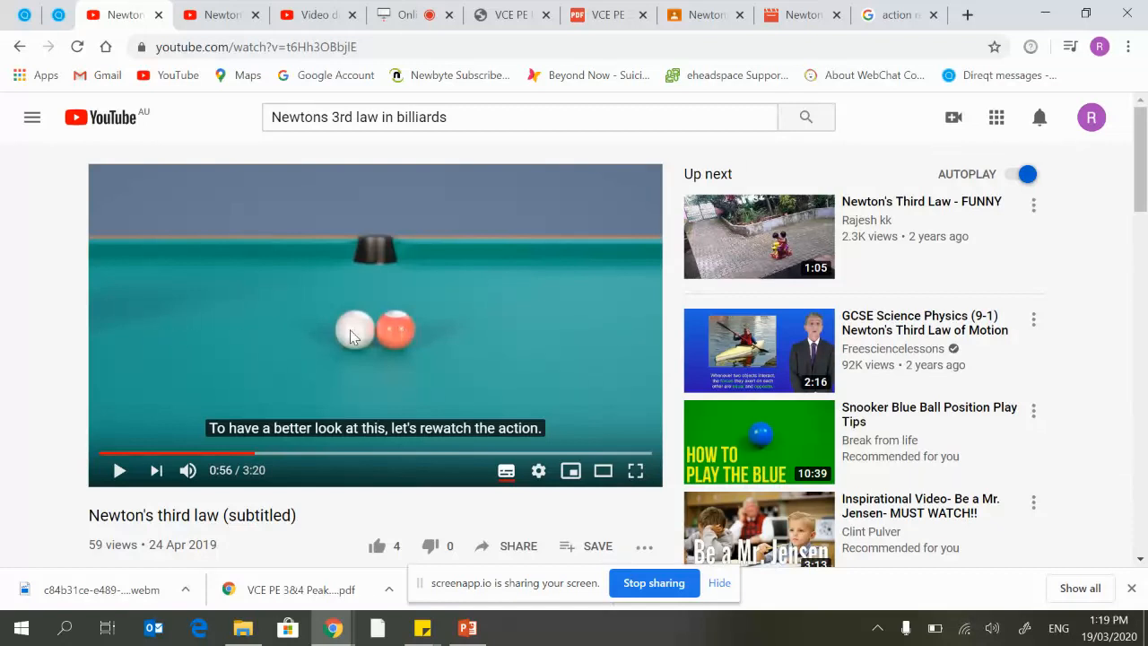
mouse_move(341, 332)
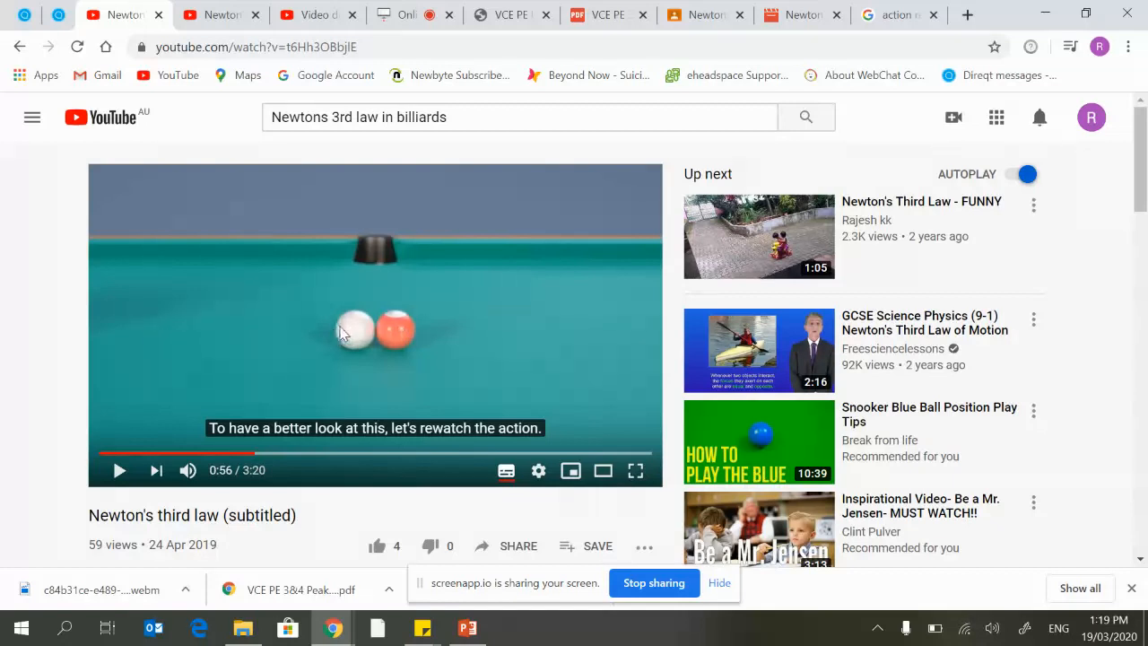
mouse_move(339, 333)
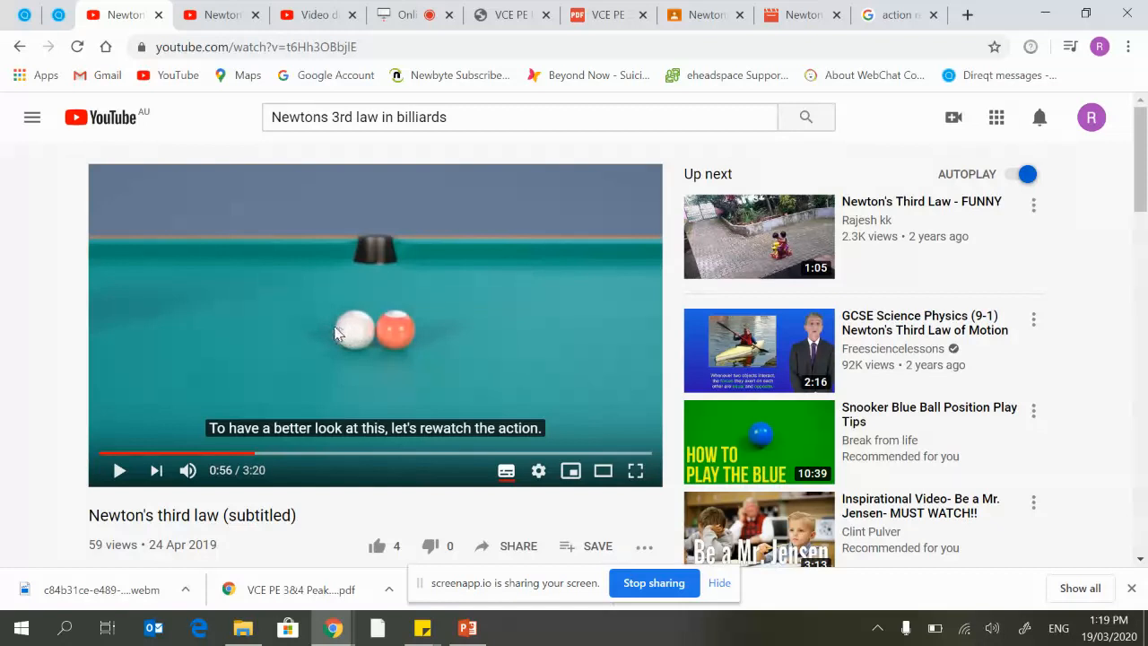
mouse_move(400, 342)
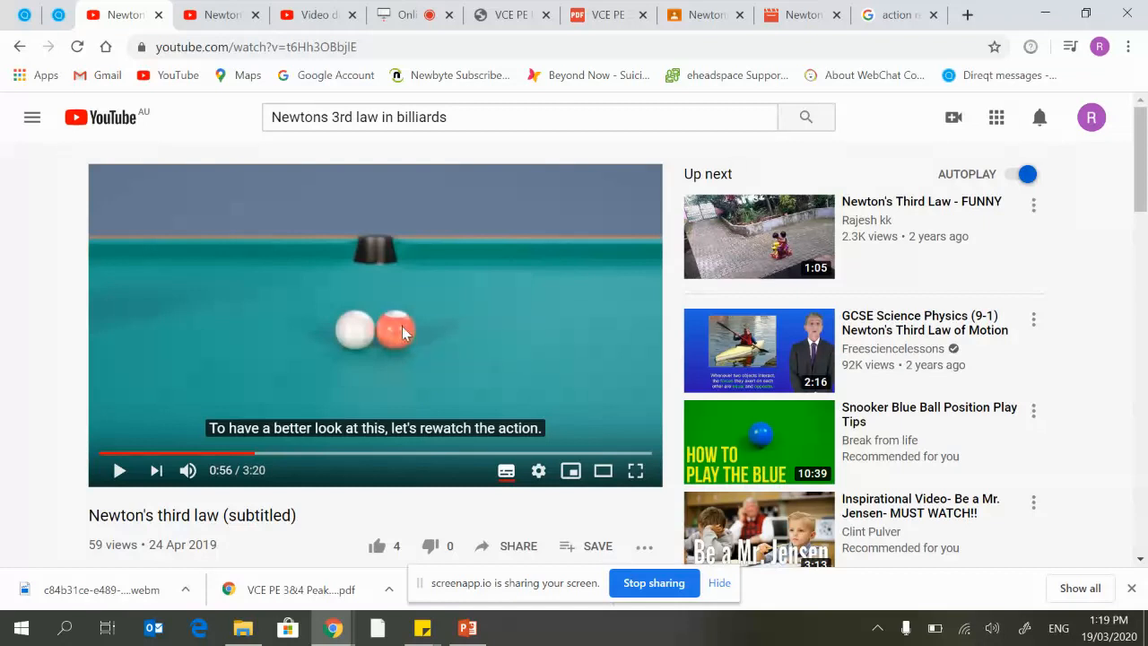
mouse_move(249, 338)
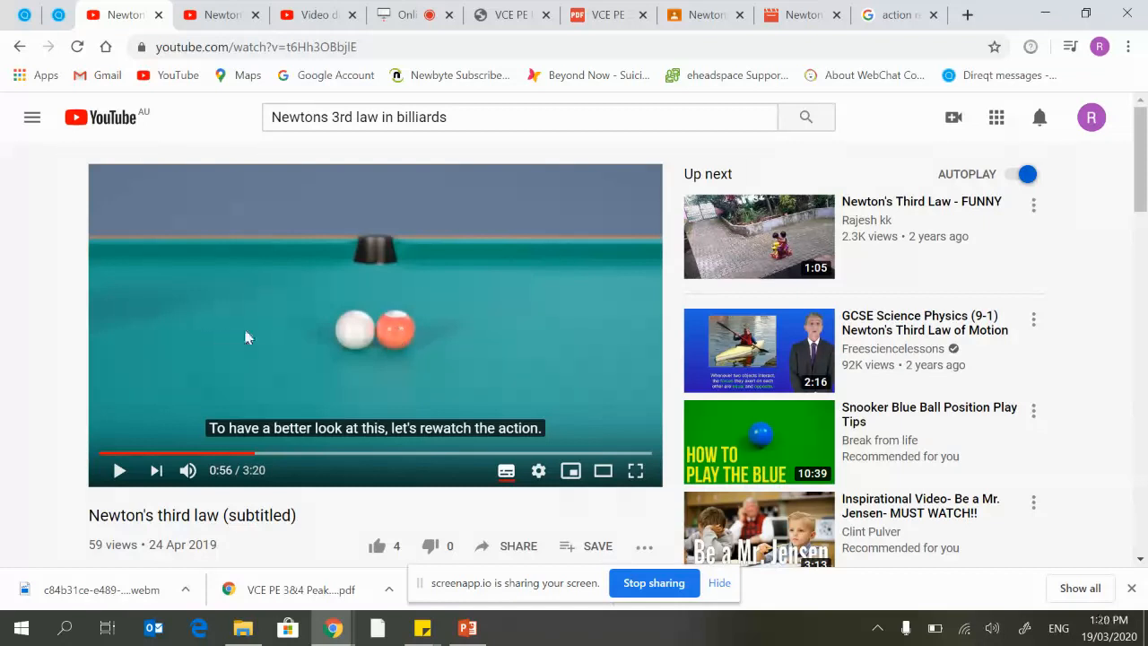
mouse_move(394, 333)
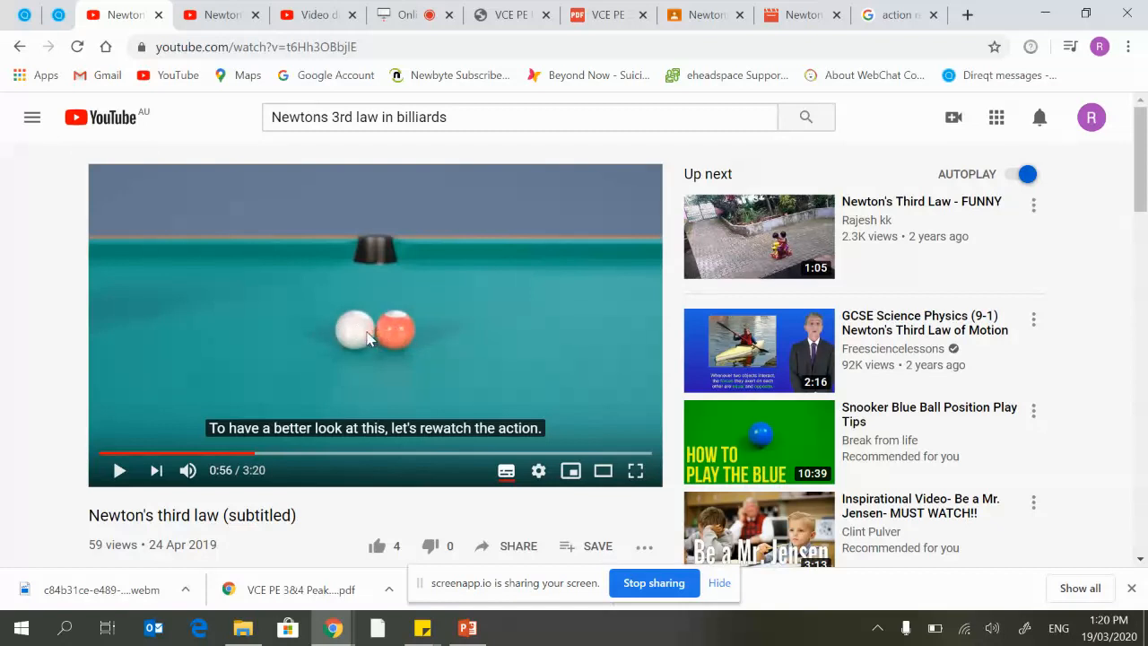
mouse_move(404, 335)
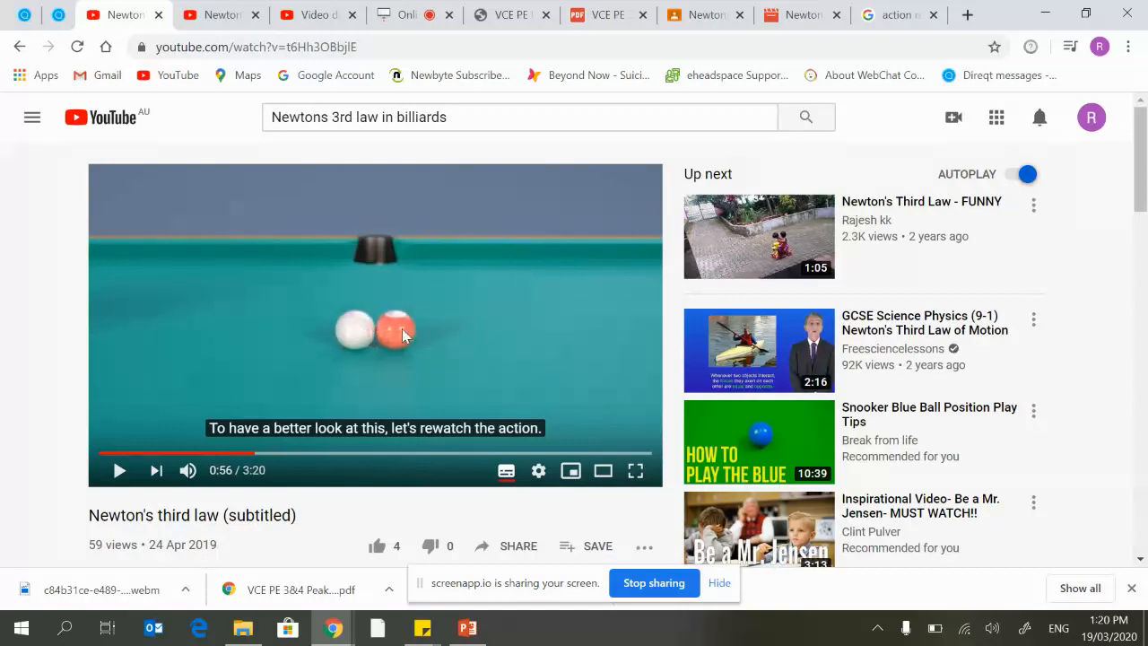
mouse_move(399, 332)
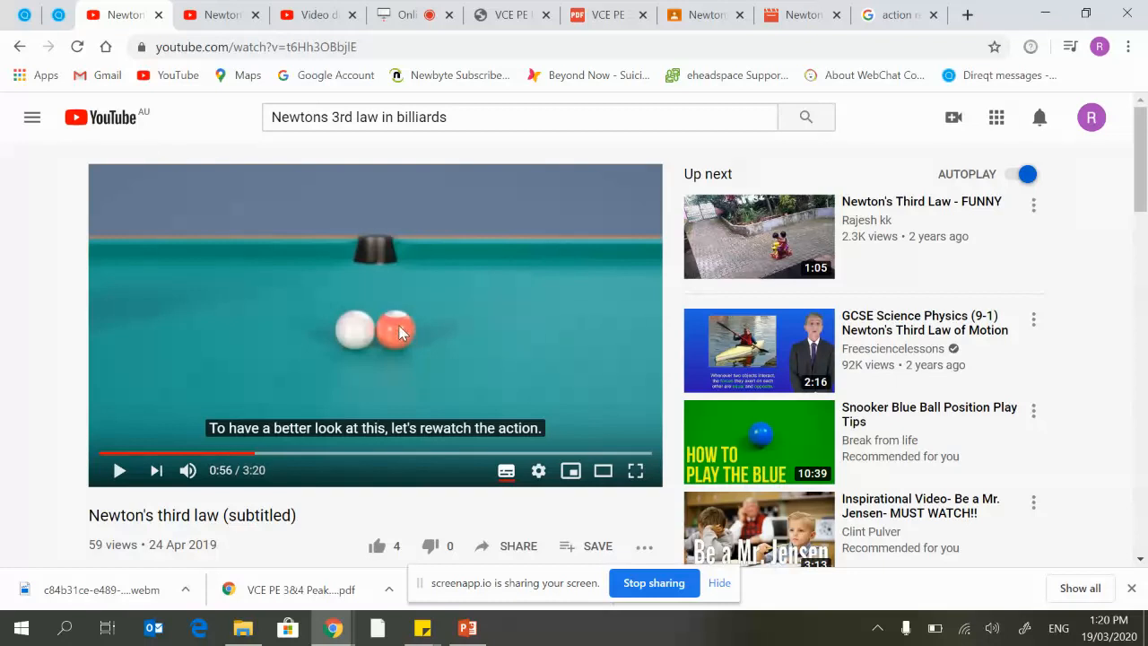
mouse_move(359, 341)
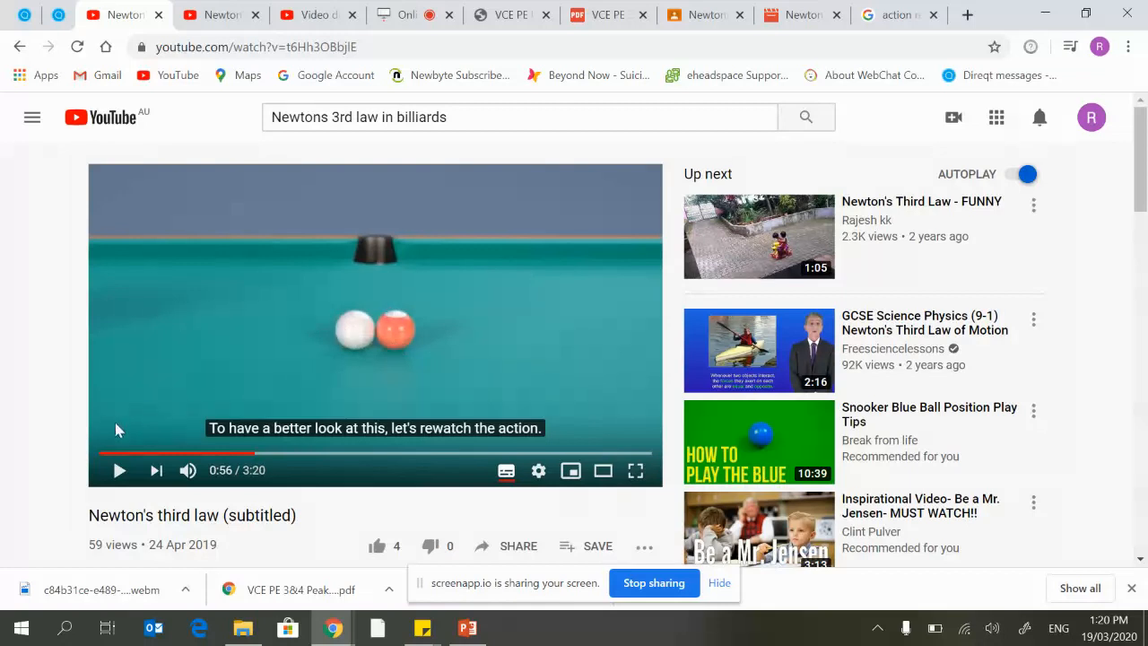
mouse_move(119, 471)
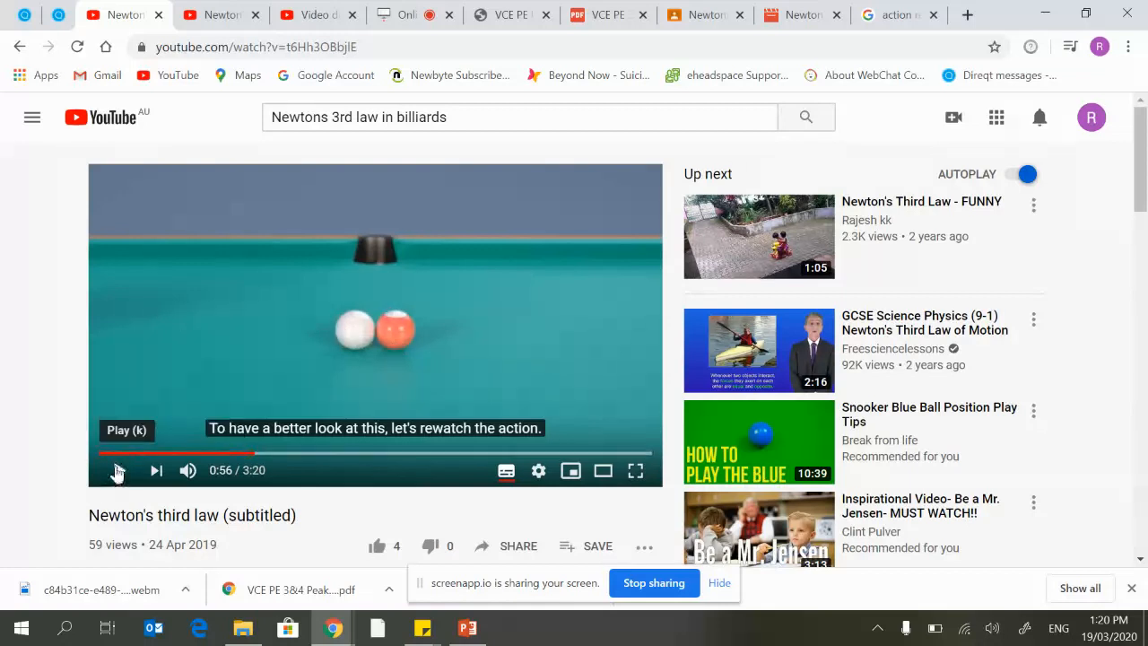
Resume the clip through the Newton's cradle and cannon examples, pausing at 2:40.
left_click(120, 470)
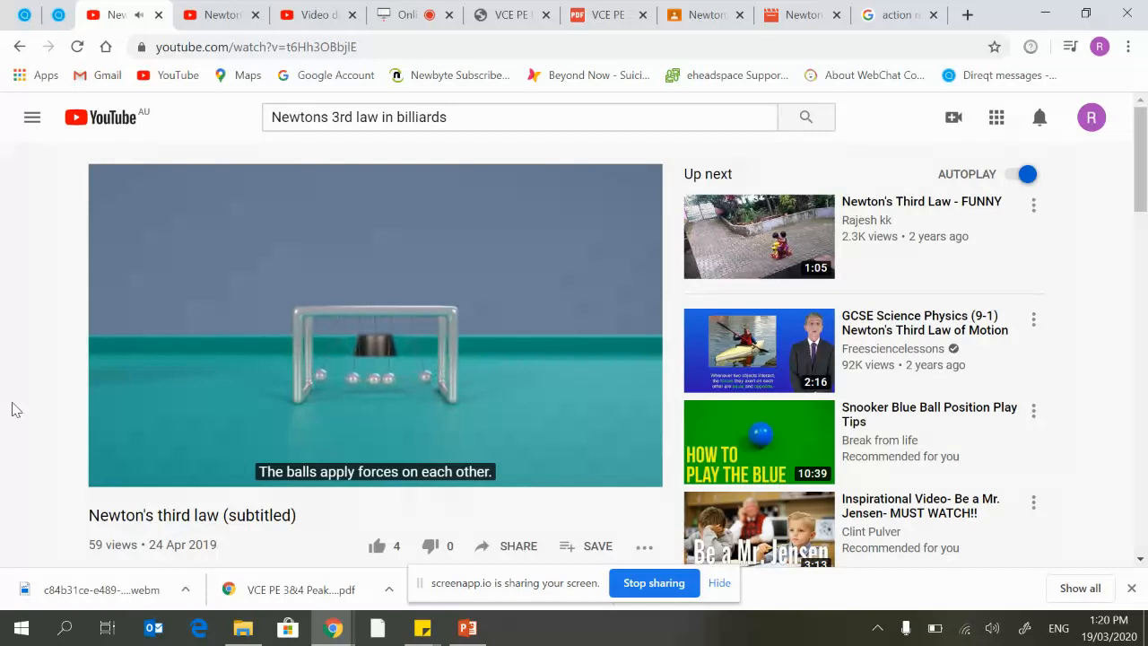
mouse_move(302, 391)
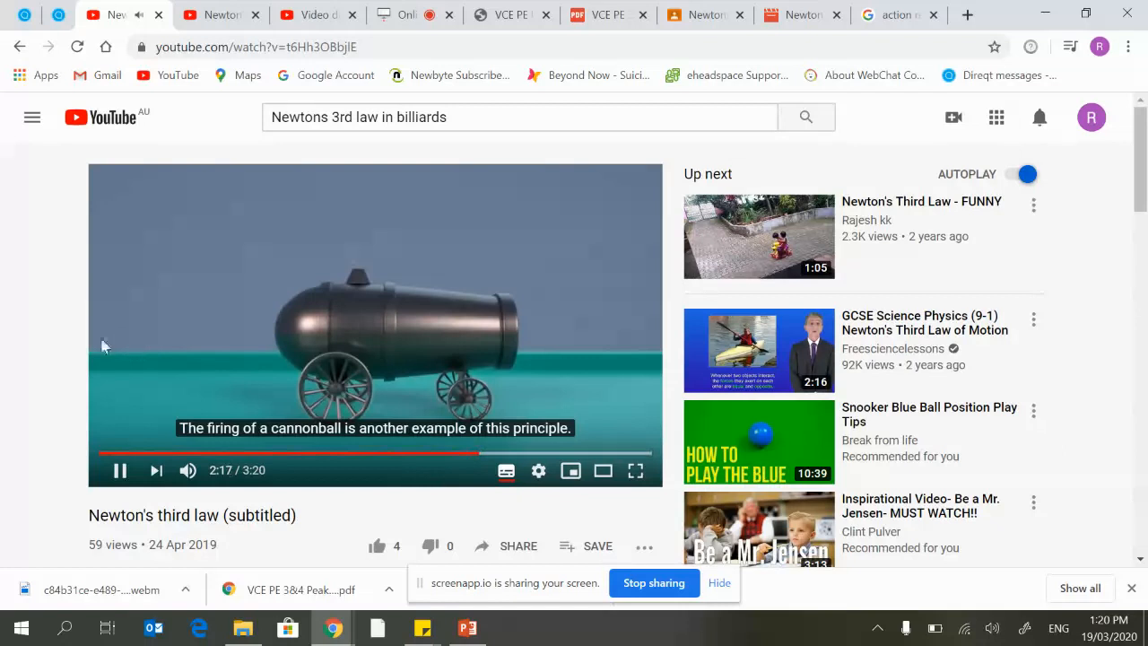
mouse_move(76, 297)
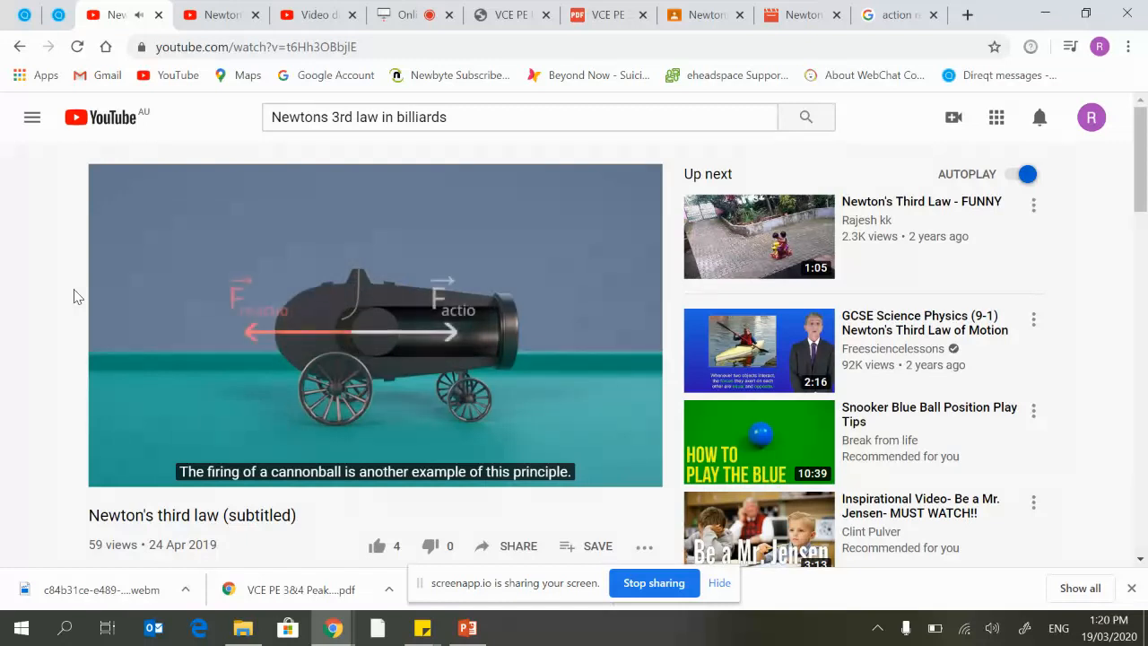
mouse_move(342, 348)
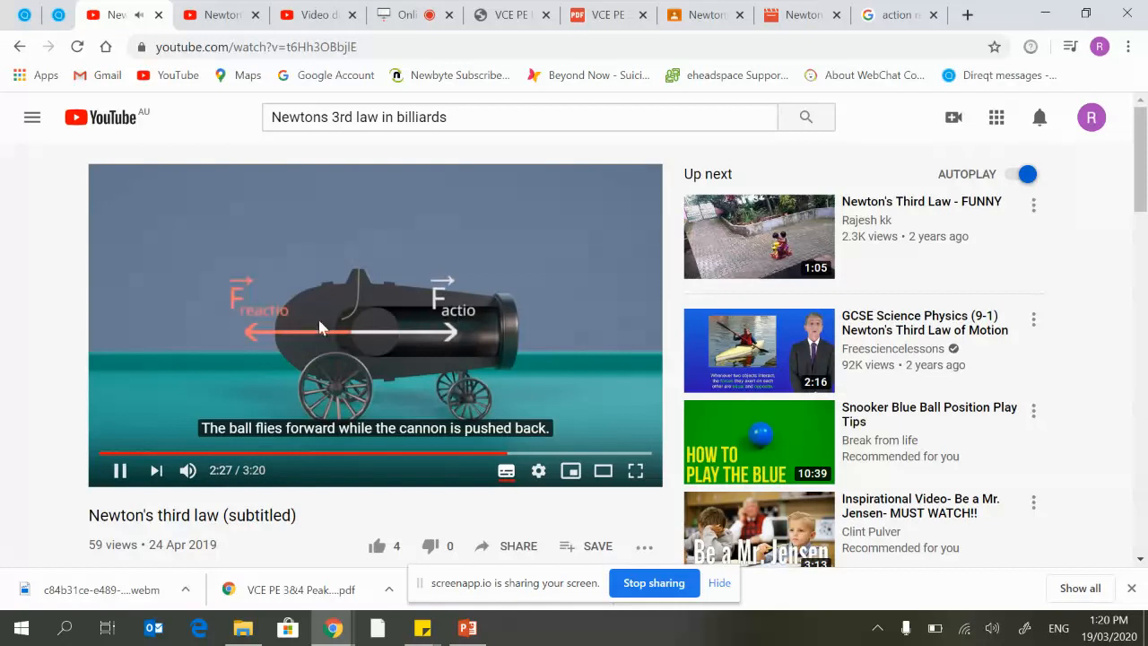
mouse_move(129, 329)
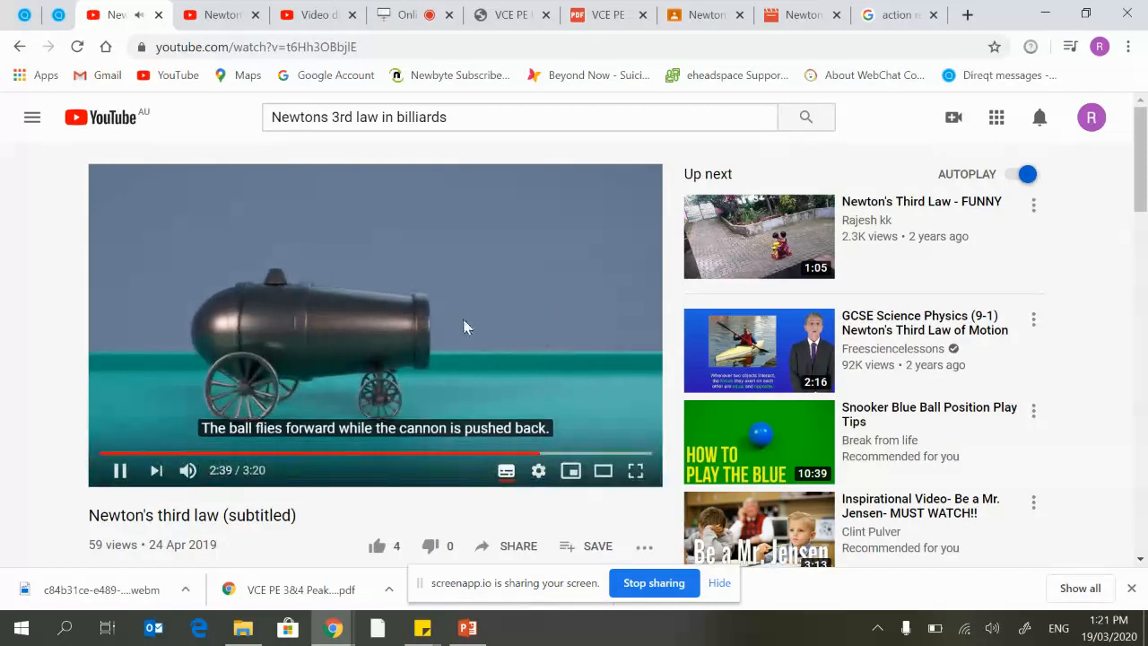
left_click(119, 469)
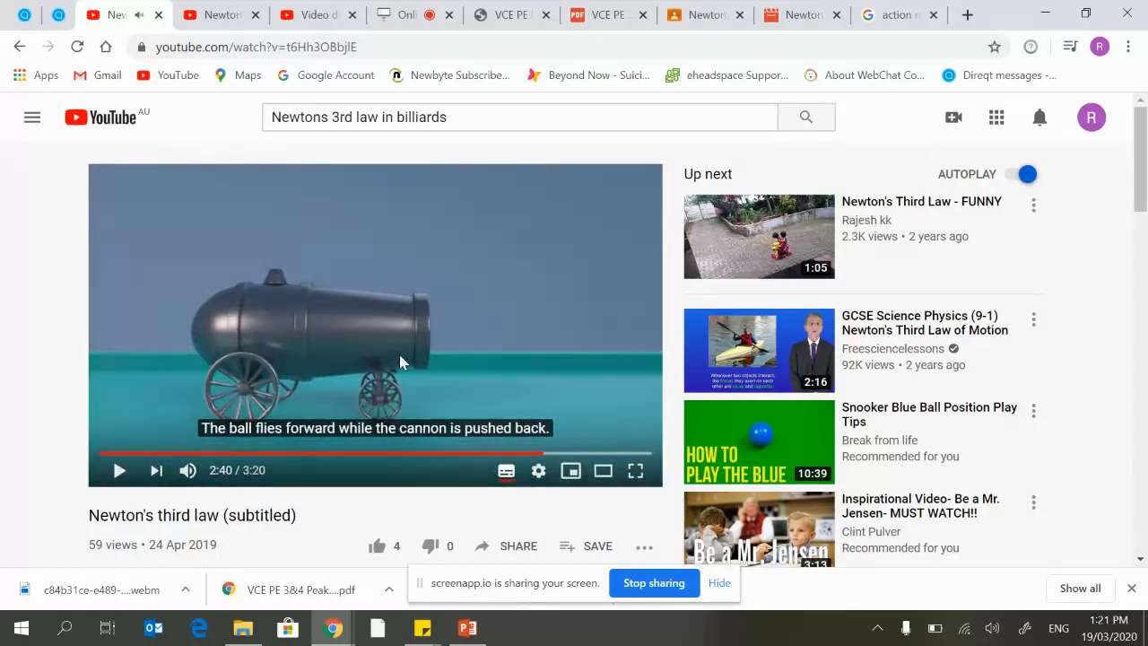